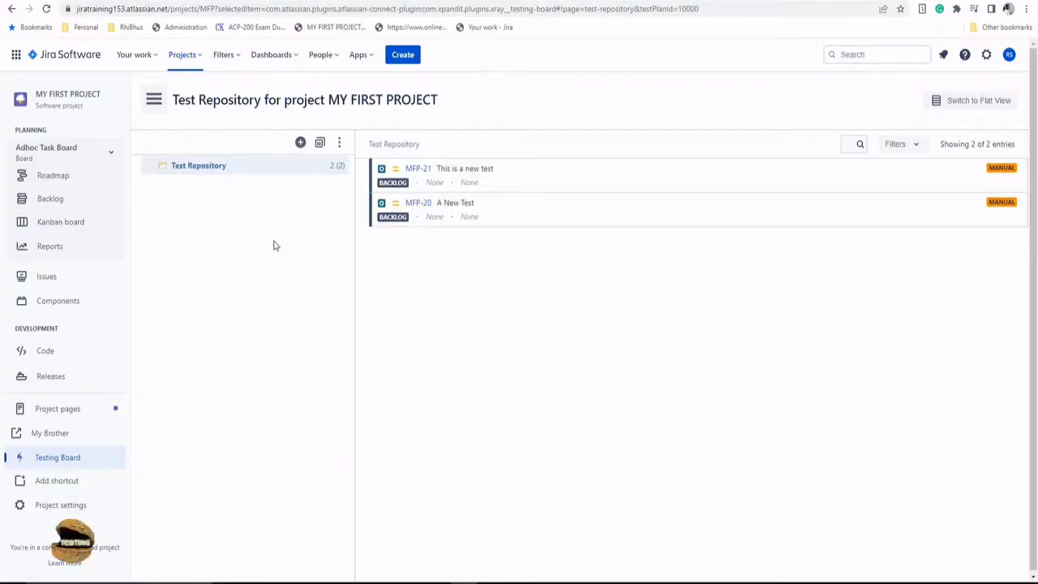
pyautogui.moveTo(369, 244)
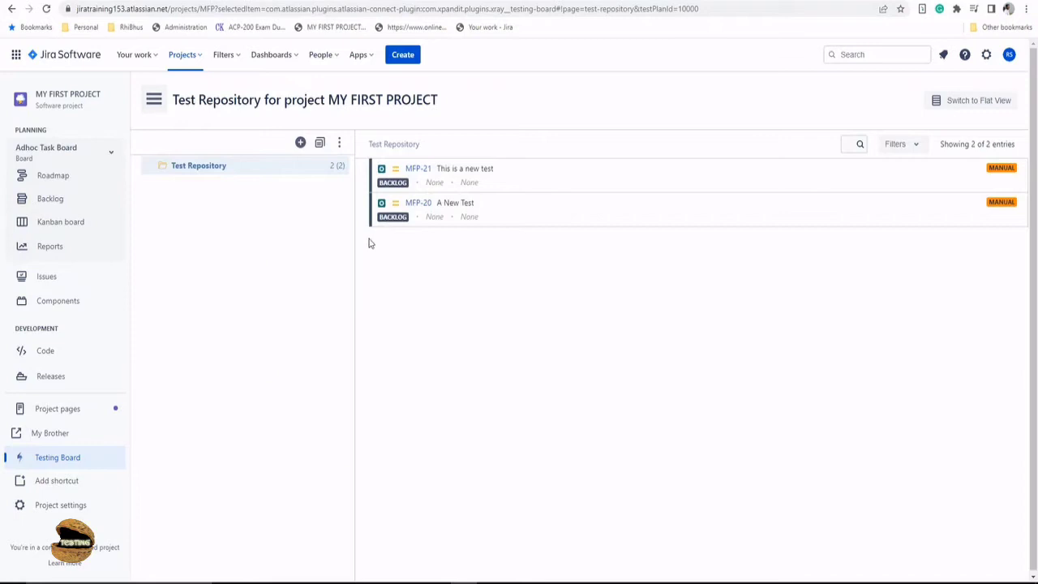
pyautogui.moveTo(348, 236)
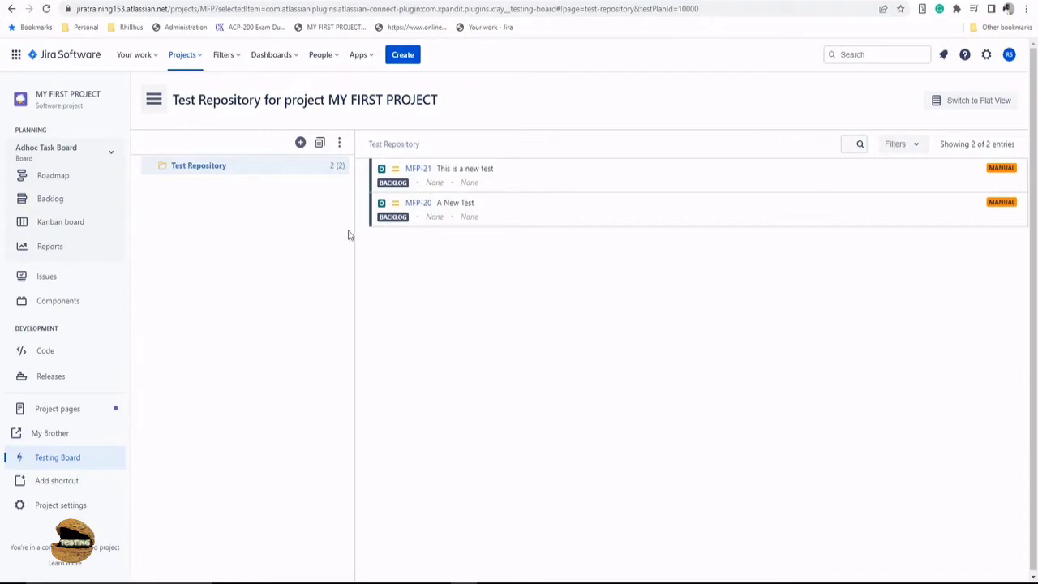
pyautogui.moveTo(348, 236)
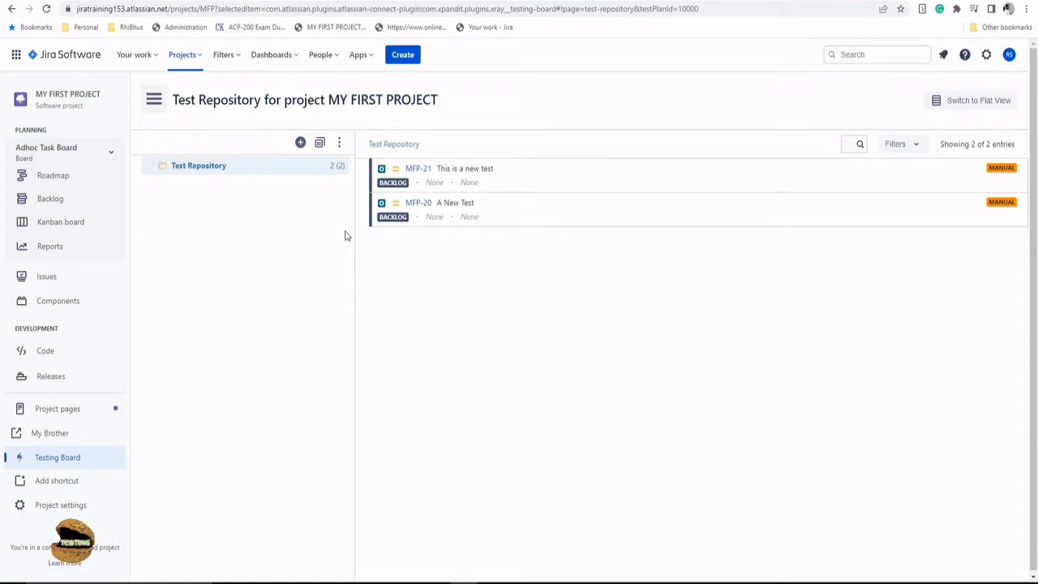
pyautogui.moveTo(340, 237)
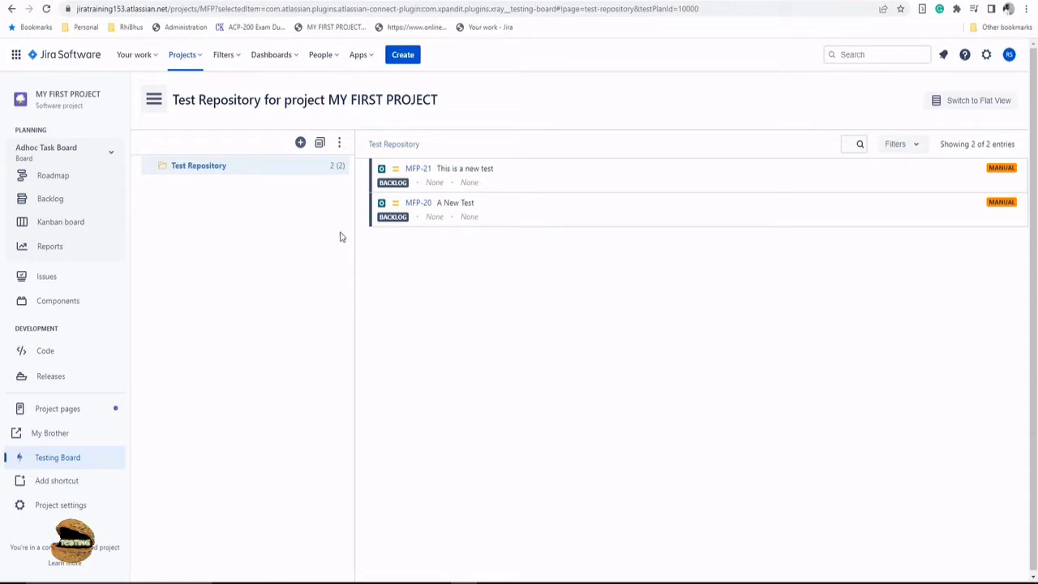
pyautogui.moveTo(342, 230)
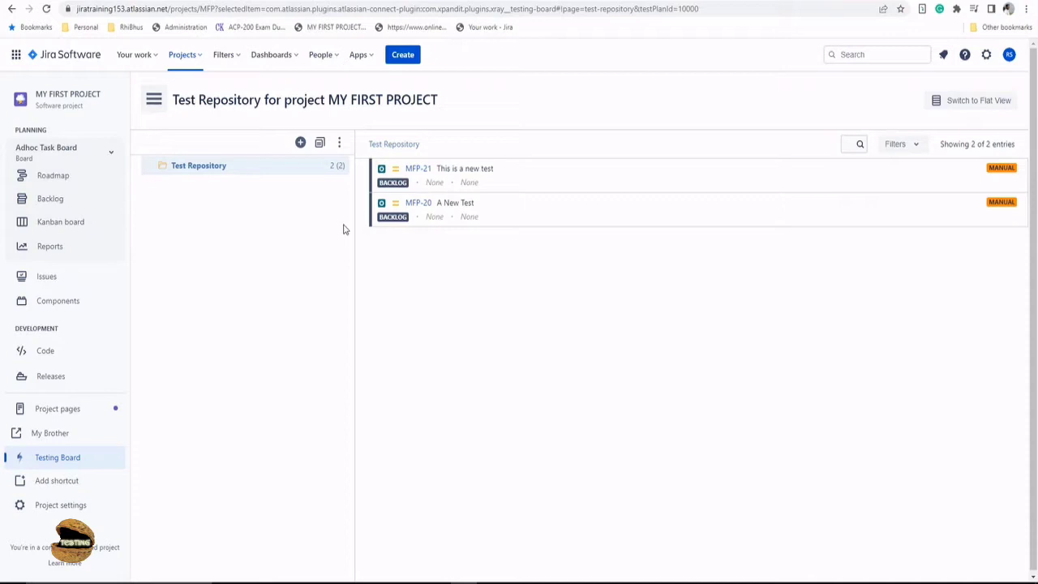
pyautogui.moveTo(341, 231)
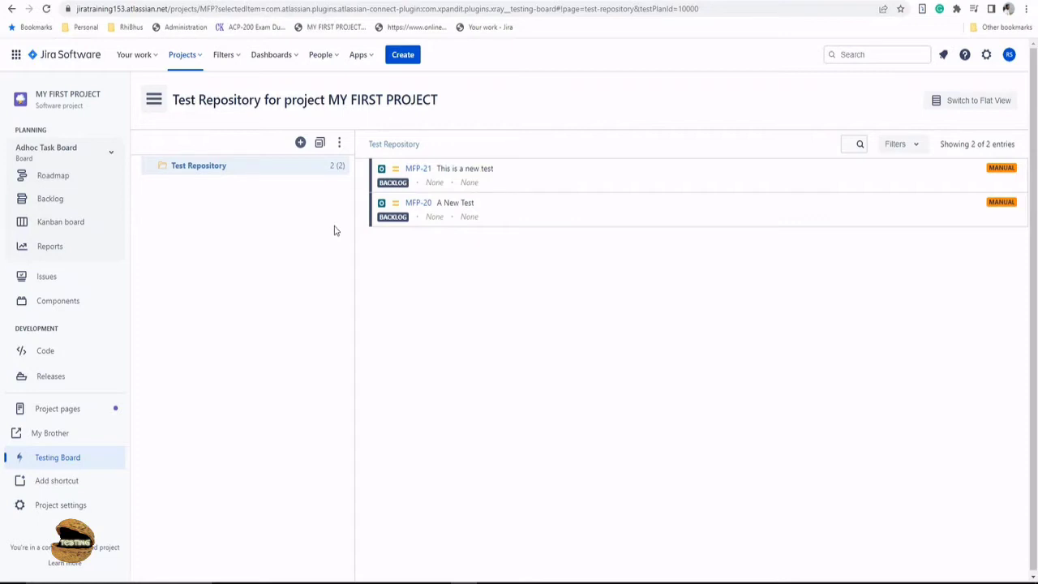
pyautogui.moveTo(333, 234)
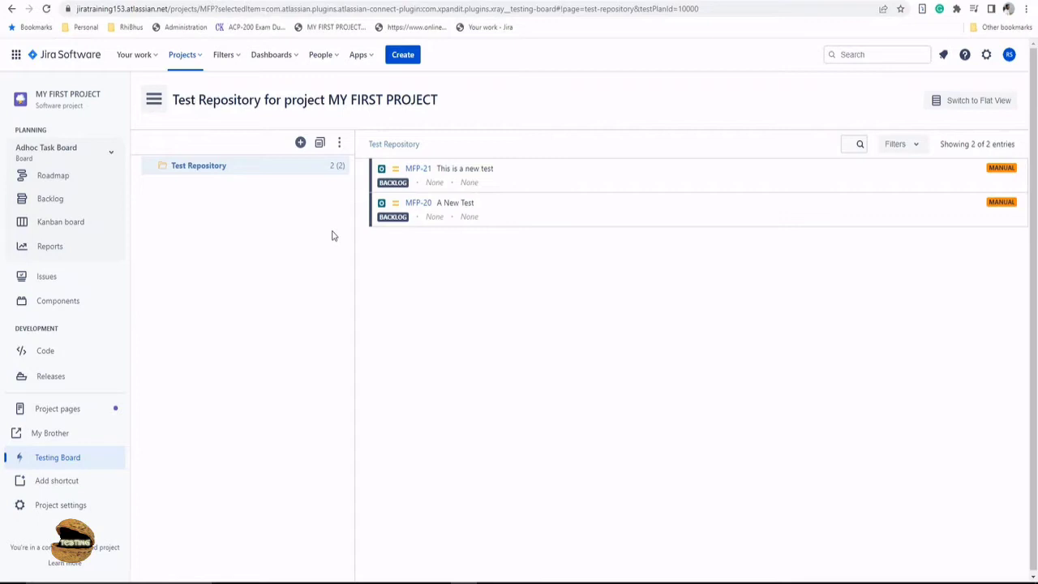
pyautogui.moveTo(51, 198)
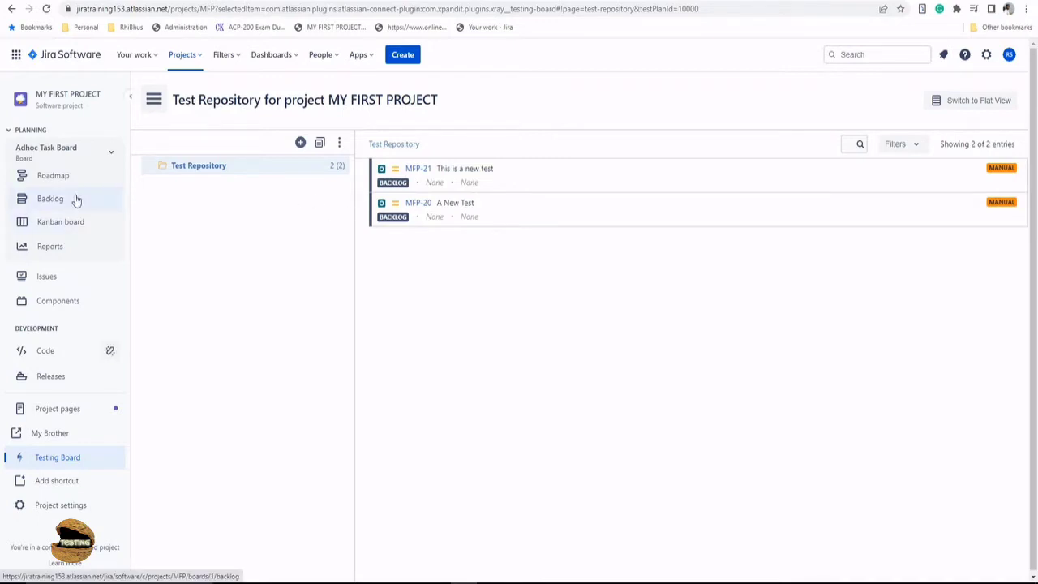
# - Leave the test repository and show the project's Backlog of issues
pyautogui.click(48, 198)
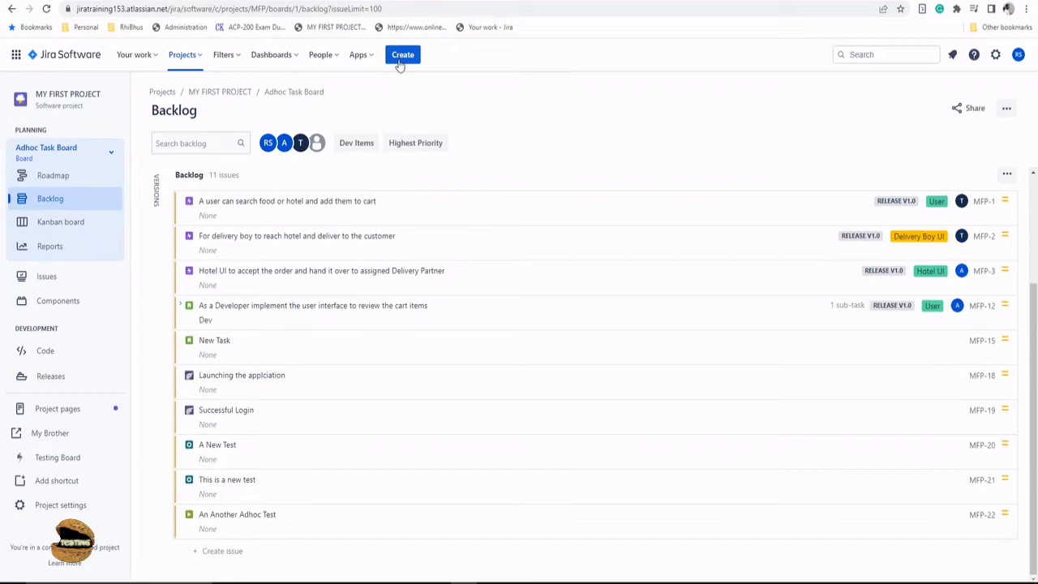
# - Create a new Xray Test 'To Test the Sign Up of the Application' (MFP-23) in the backlog
pyautogui.click(402, 55)
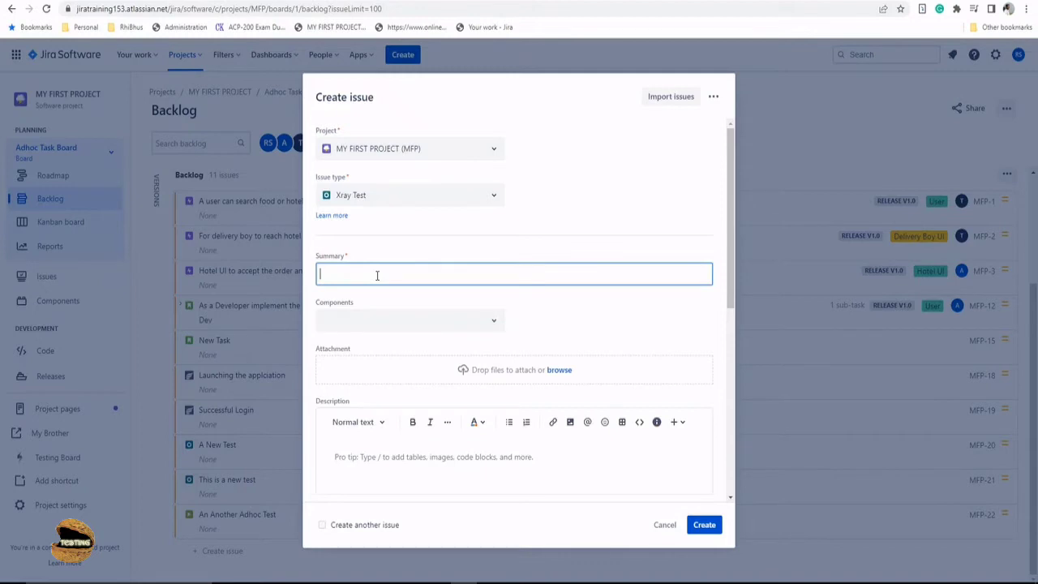
pyautogui.write('To Test the Sign Up of the Application')
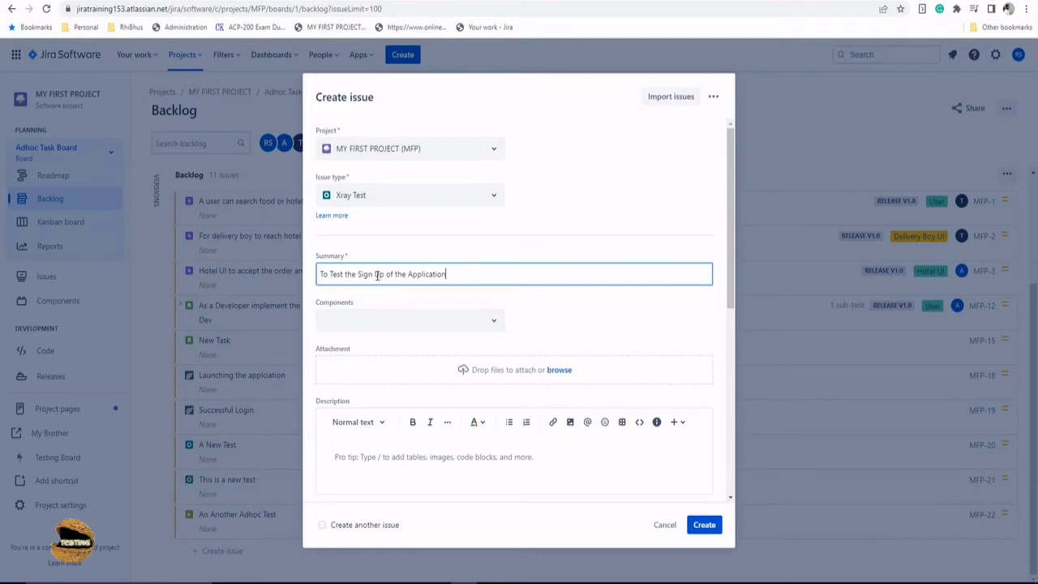
pyautogui.click(704, 526)
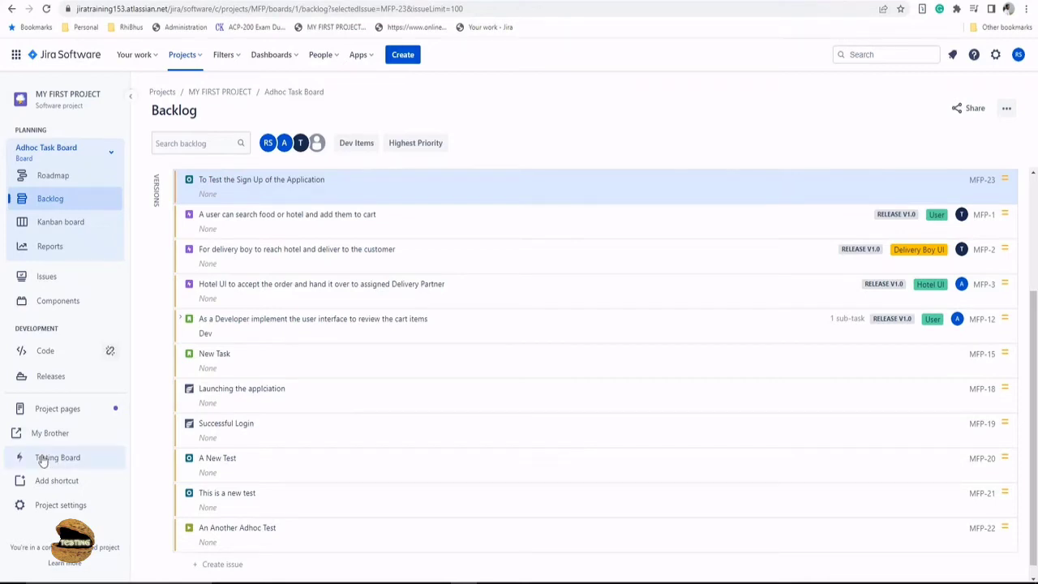
# - Return to the Testing Board's Test Repository root, now listing three tests including MFP-23
pyautogui.click(57, 458)
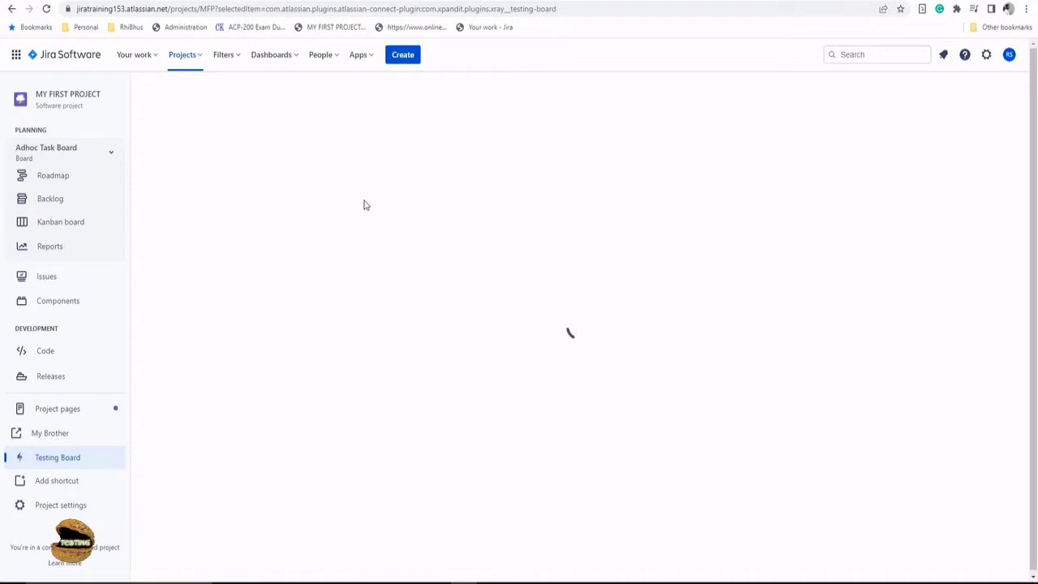
pyautogui.click(56, 458)
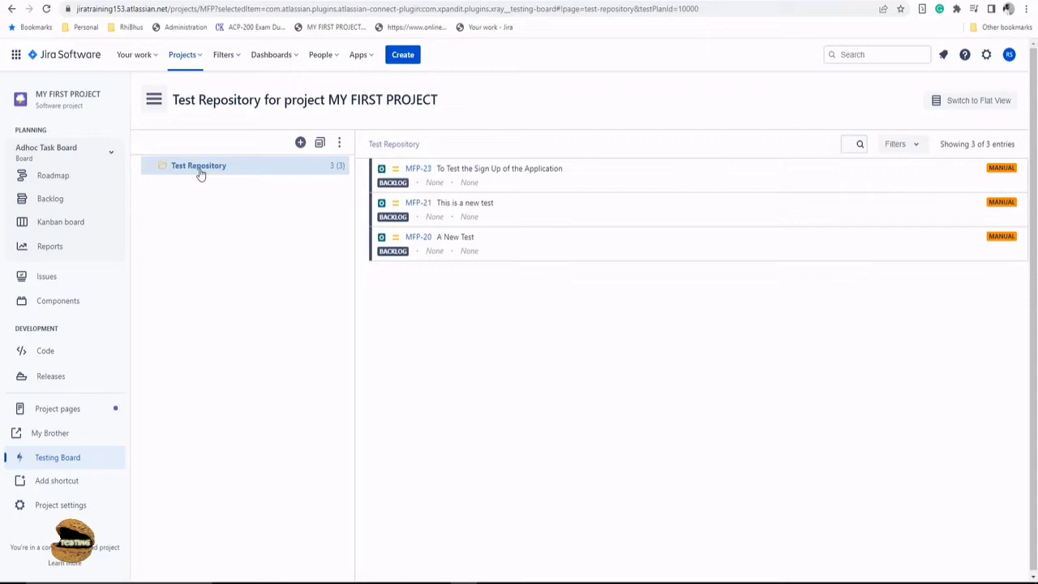
pyautogui.moveTo(458, 282)
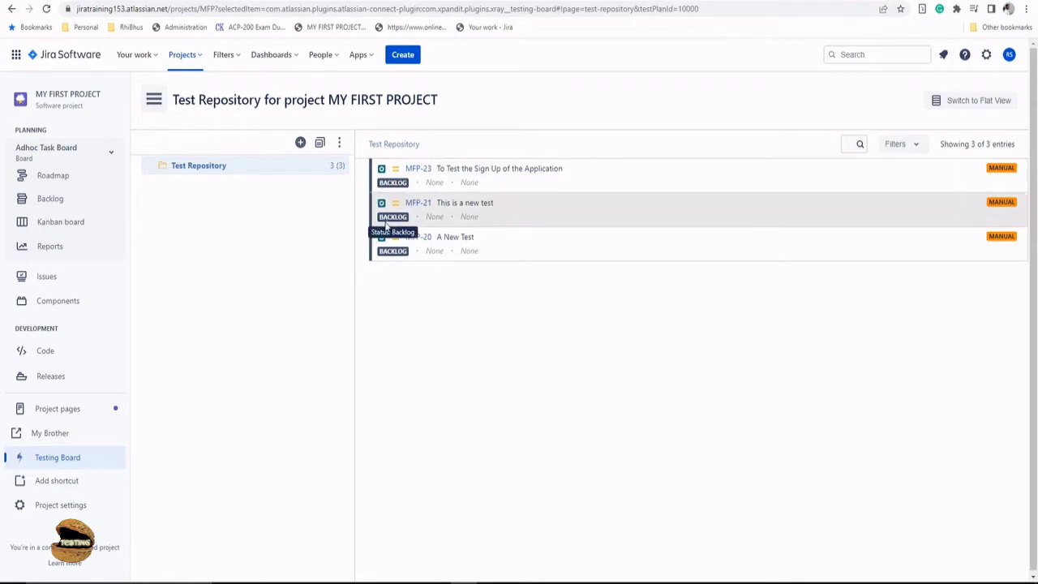
pyautogui.moveTo(393, 243)
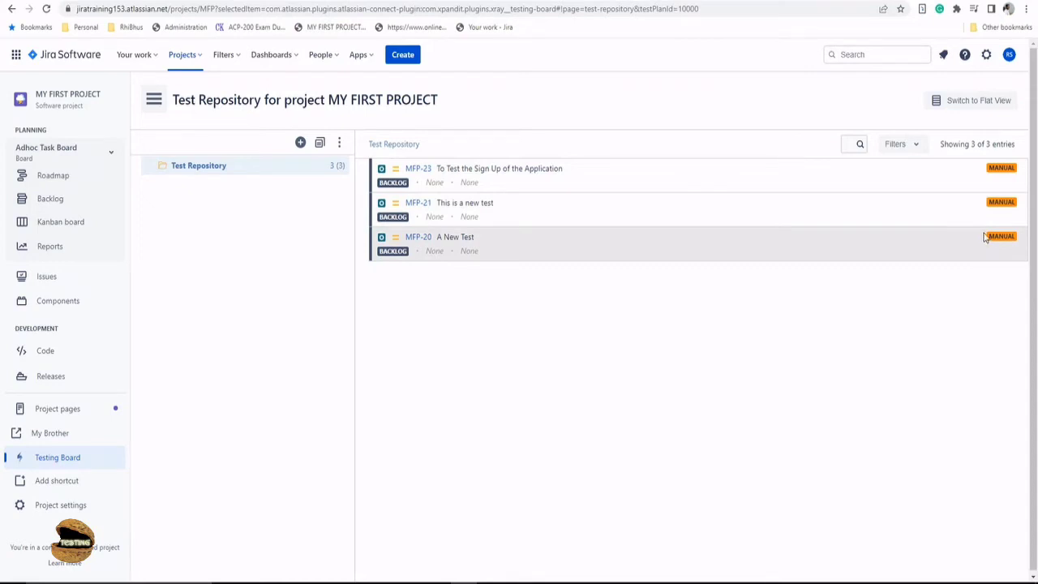
pyautogui.moveTo(981, 235)
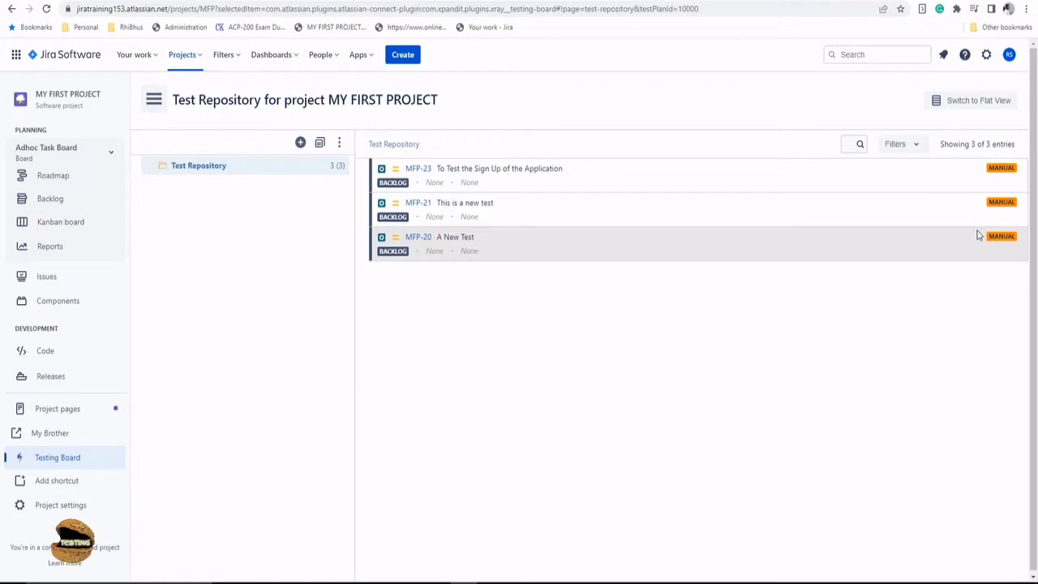
pyautogui.click(198, 166)
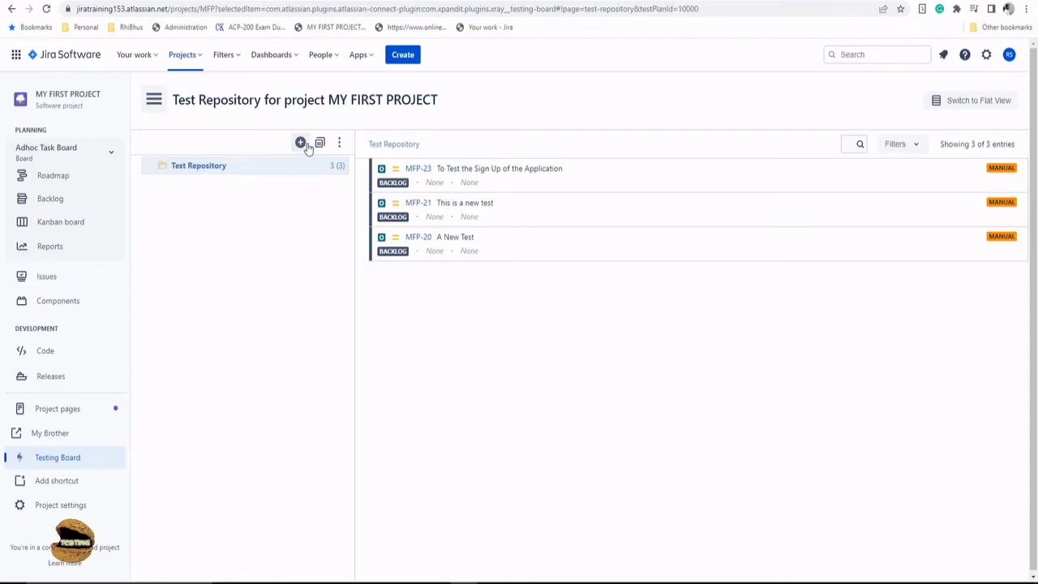
pyautogui.moveTo(300, 143)
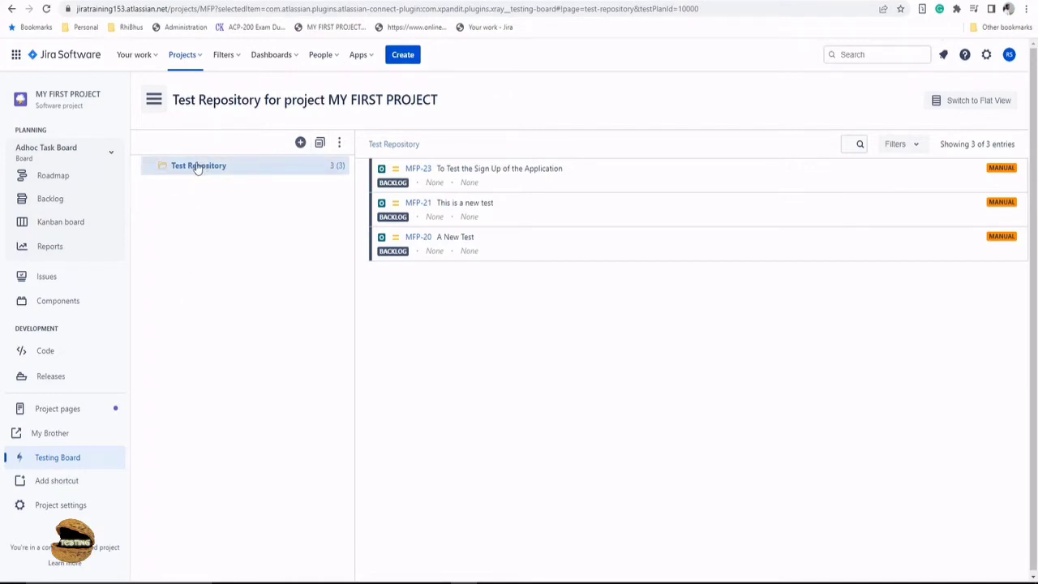
pyautogui.moveTo(198, 166)
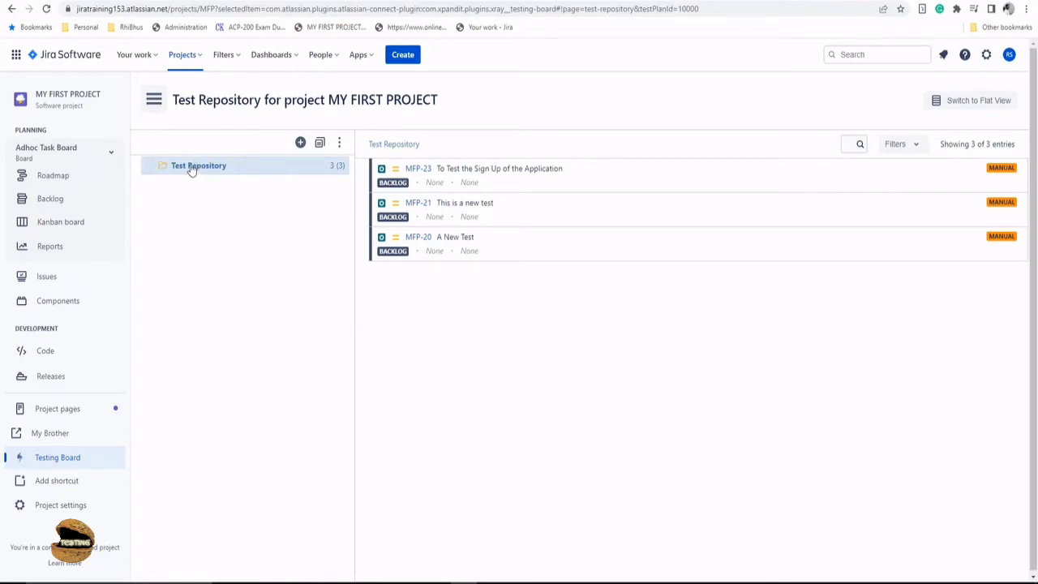
# - Create a folder 'Release 1.0' under the test repository root
pyautogui.rightClick(198, 165)
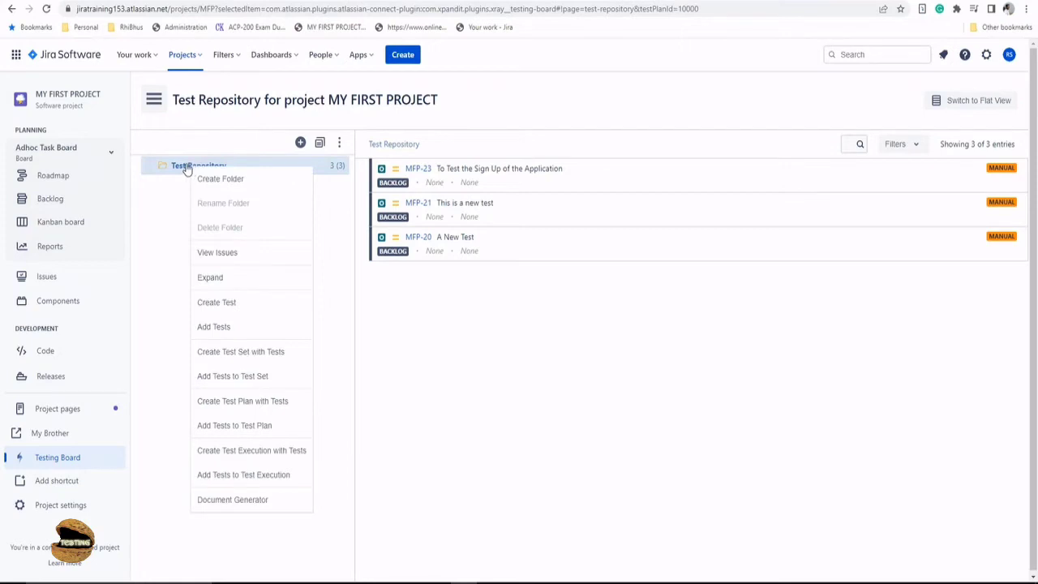
pyautogui.moveTo(252, 179)
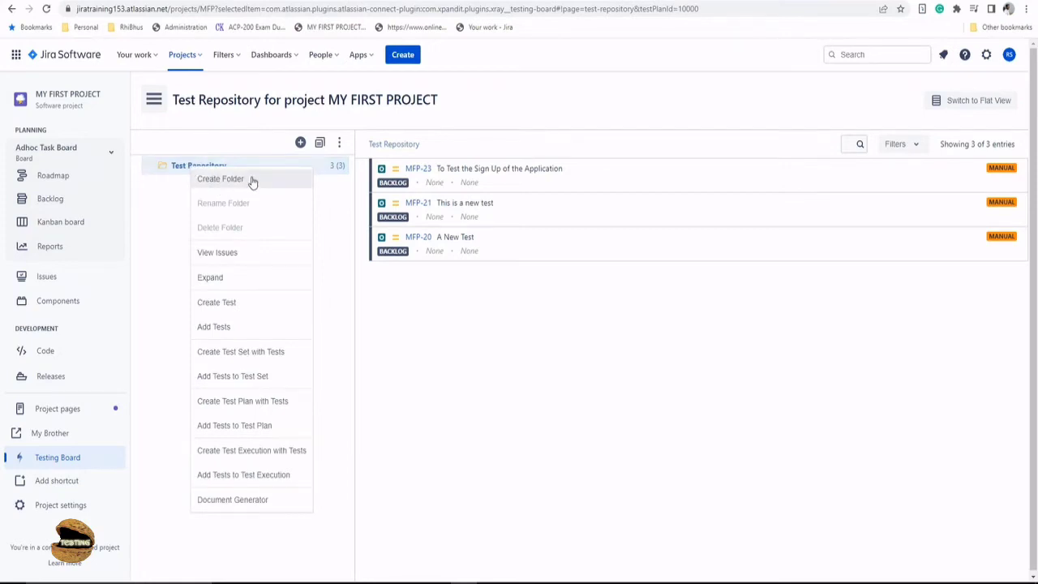
pyautogui.moveTo(243, 263)
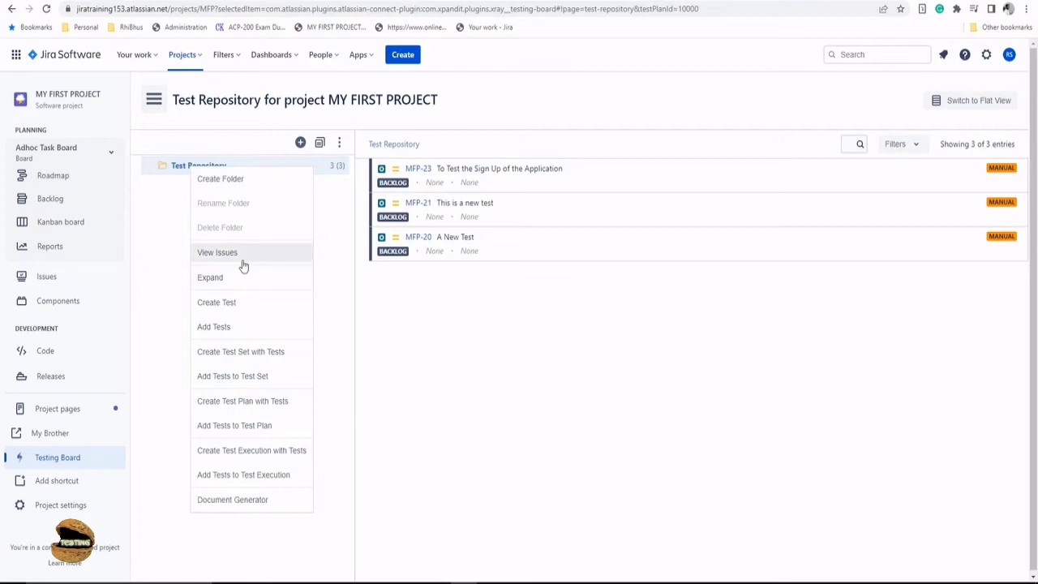
pyautogui.moveTo(241, 301)
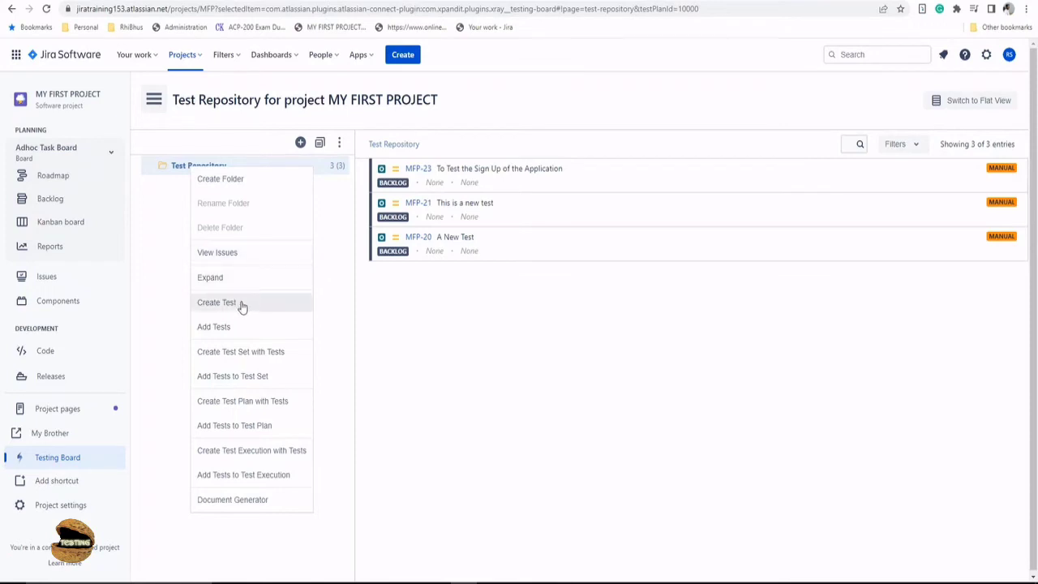
pyautogui.moveTo(246, 326)
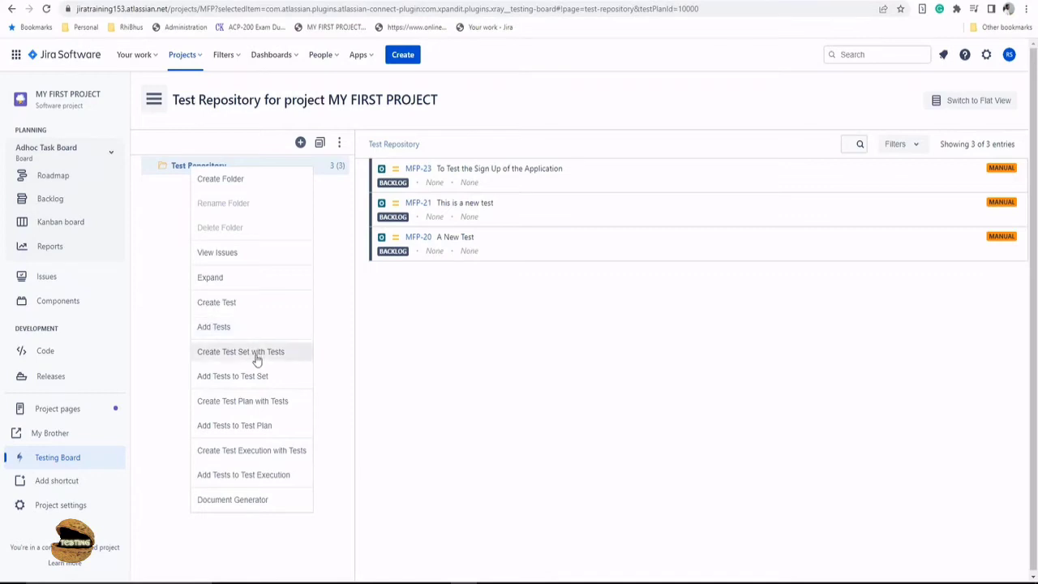
pyautogui.moveTo(254, 380)
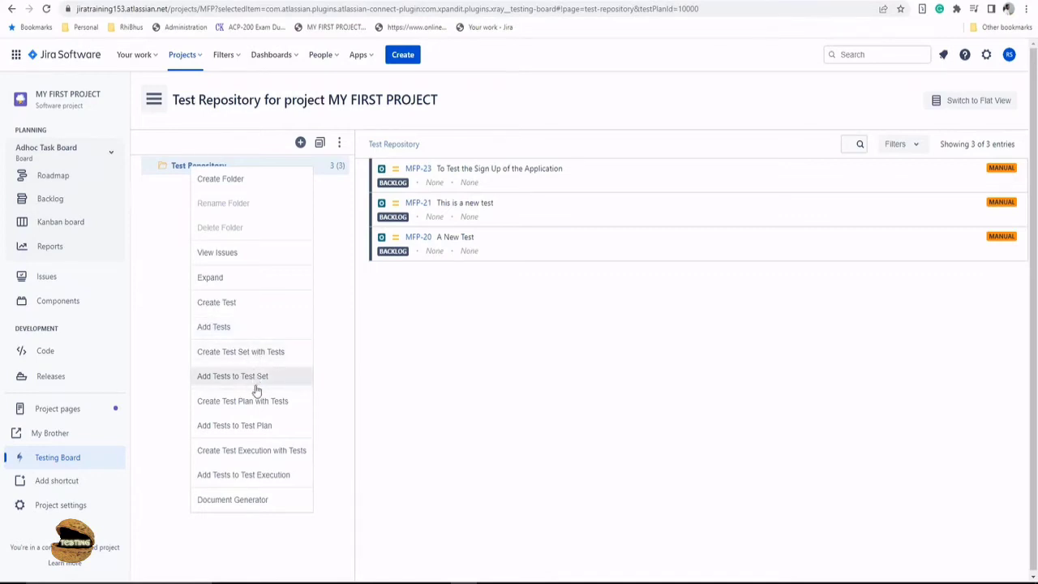
pyautogui.moveTo(246, 474)
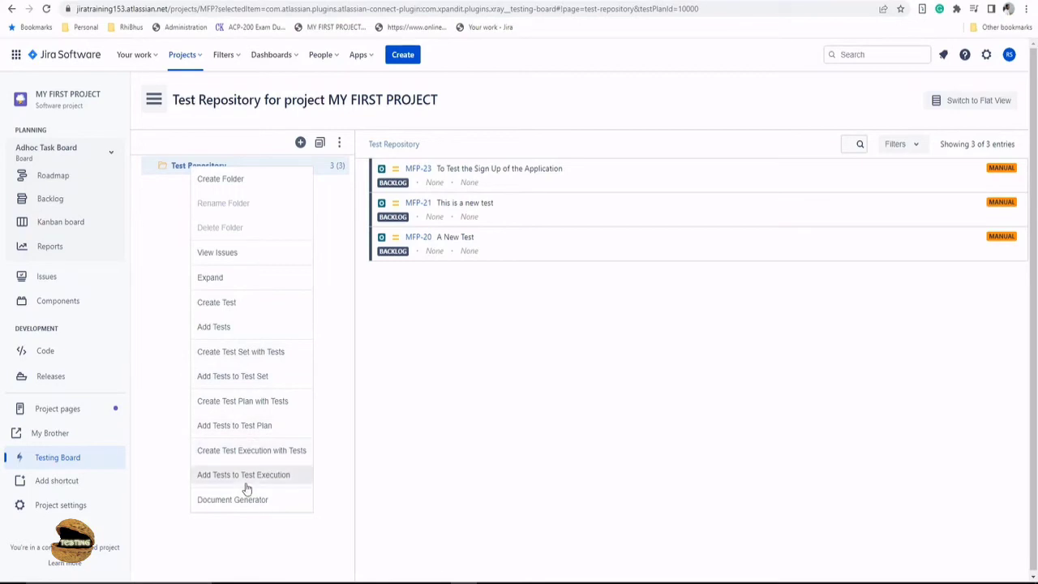
pyautogui.moveTo(230, 178)
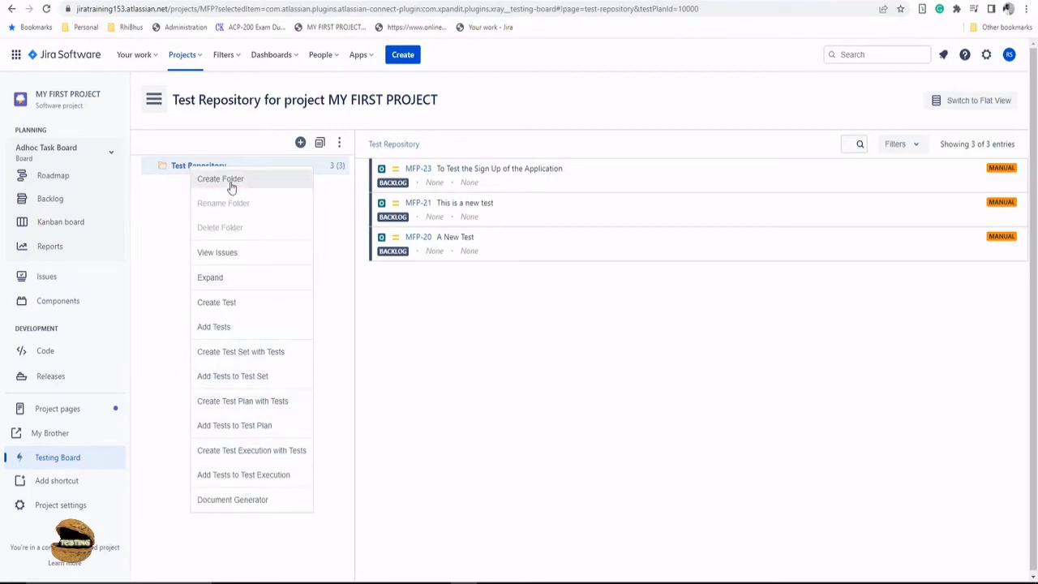
pyautogui.click(220, 179)
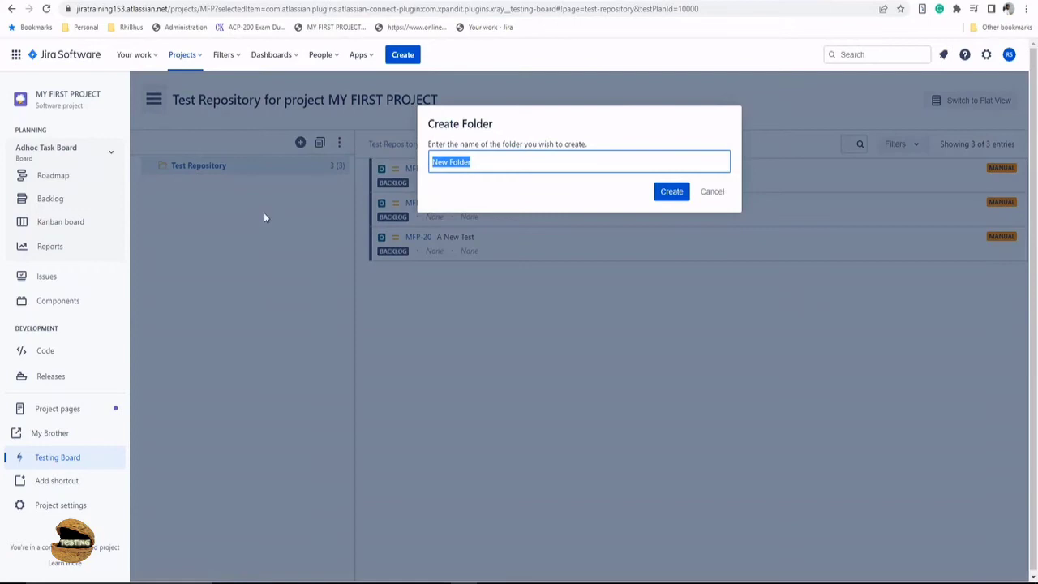
pyautogui.write('Releas')
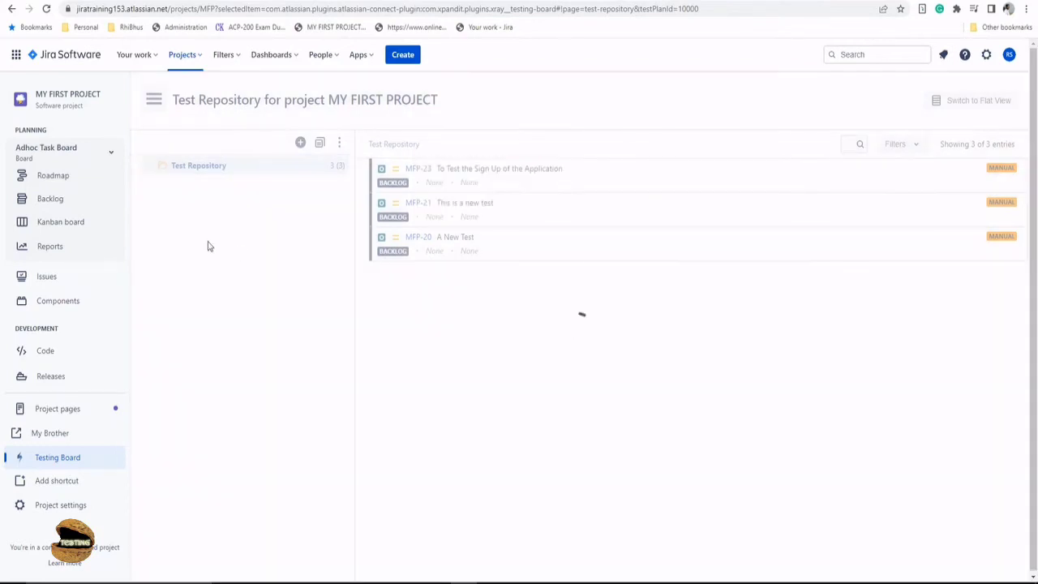
pyautogui.click(300, 143)
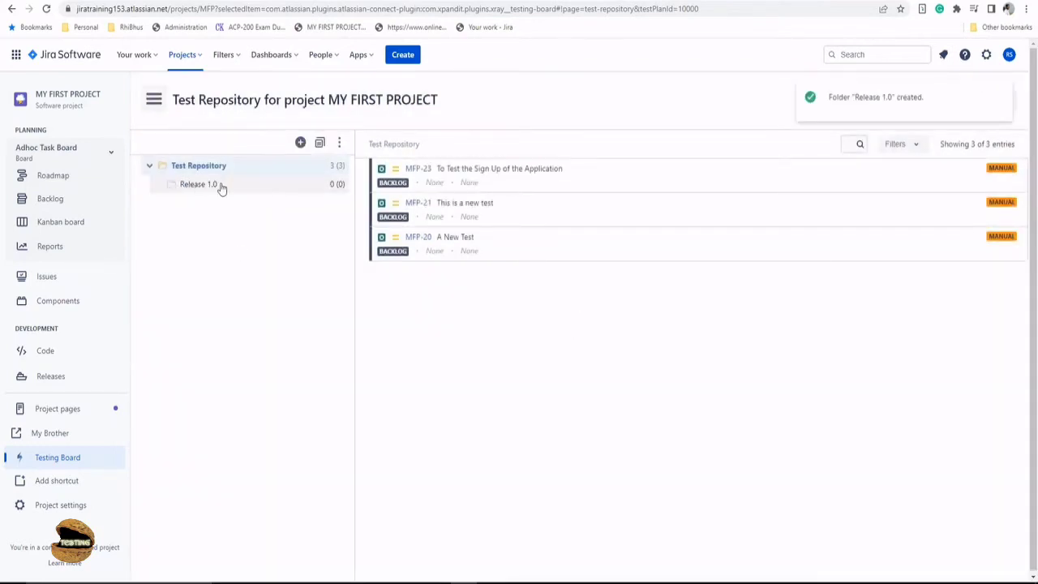
# - Create a second root folder 'Release 2.0', then select the empty Release 1.0 folder
pyautogui.rightClick(198, 165)
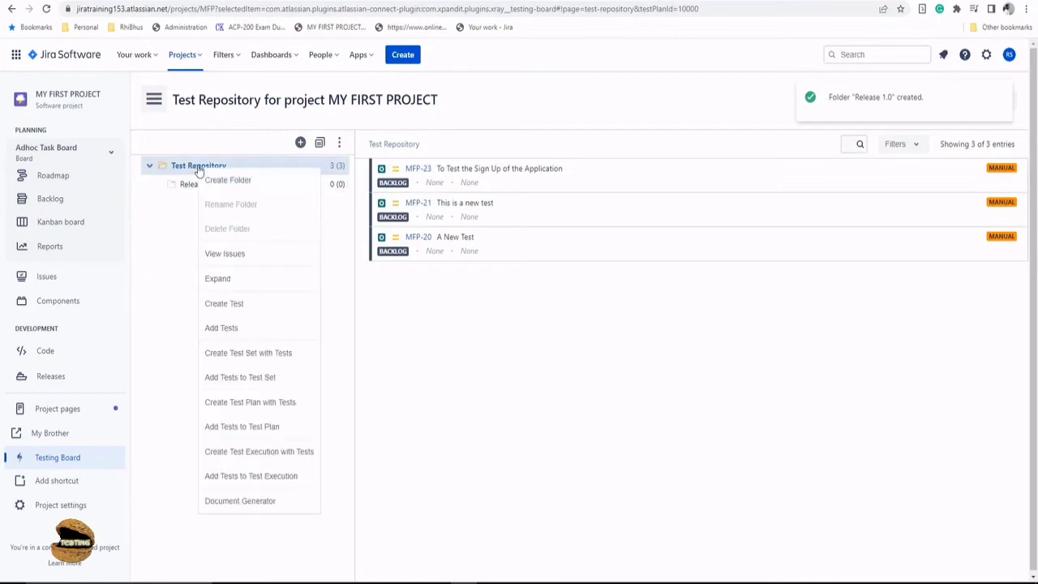
pyautogui.click(227, 178)
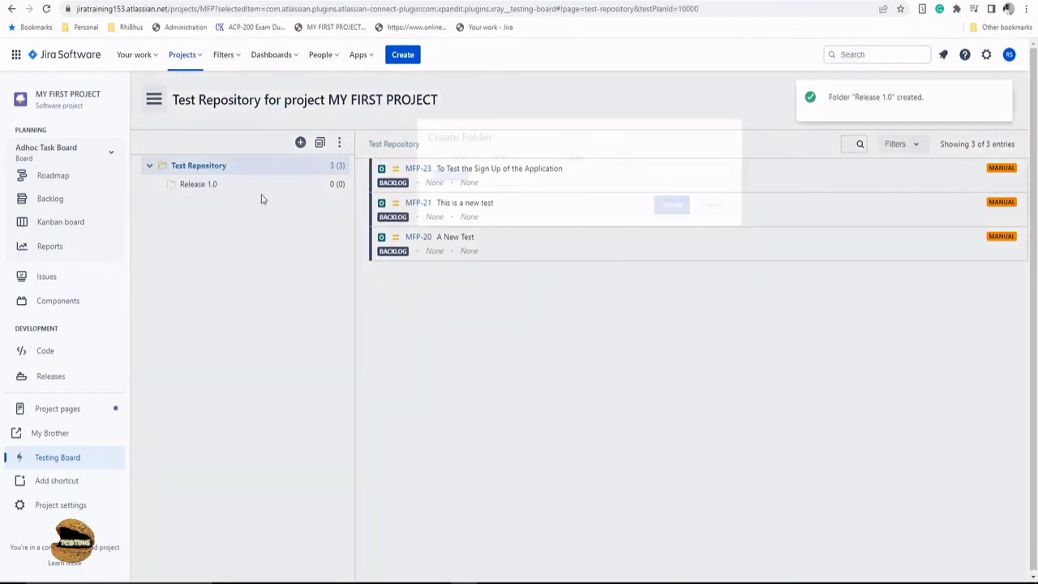
pyautogui.write('Release')
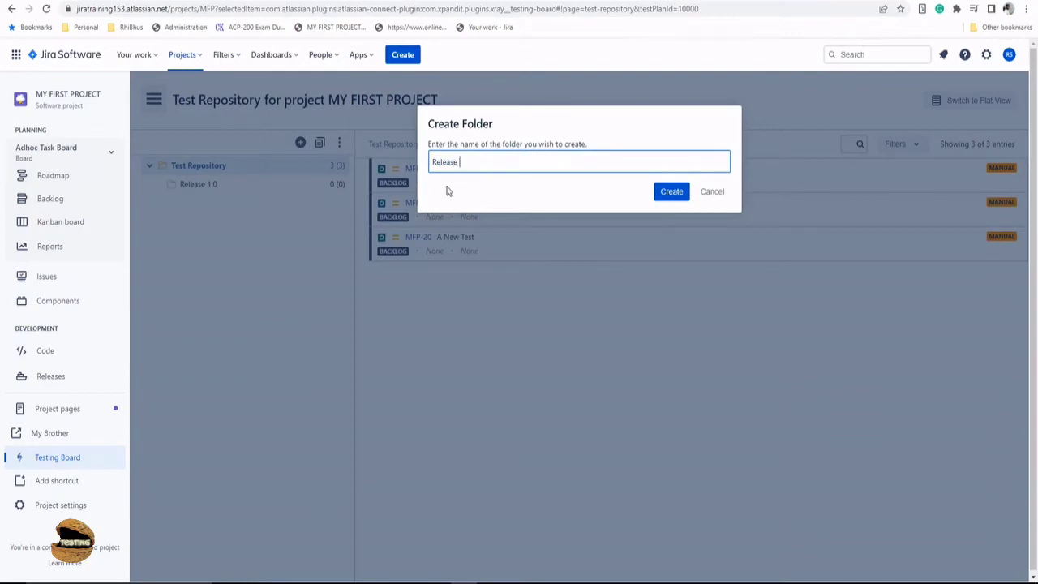
pyautogui.write('2.0')
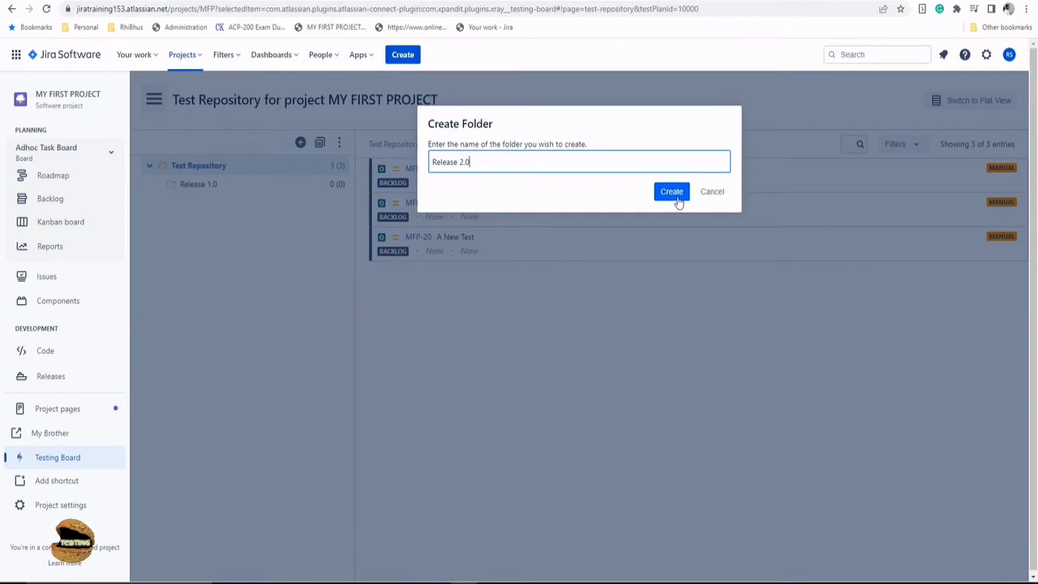
pyautogui.click(671, 192)
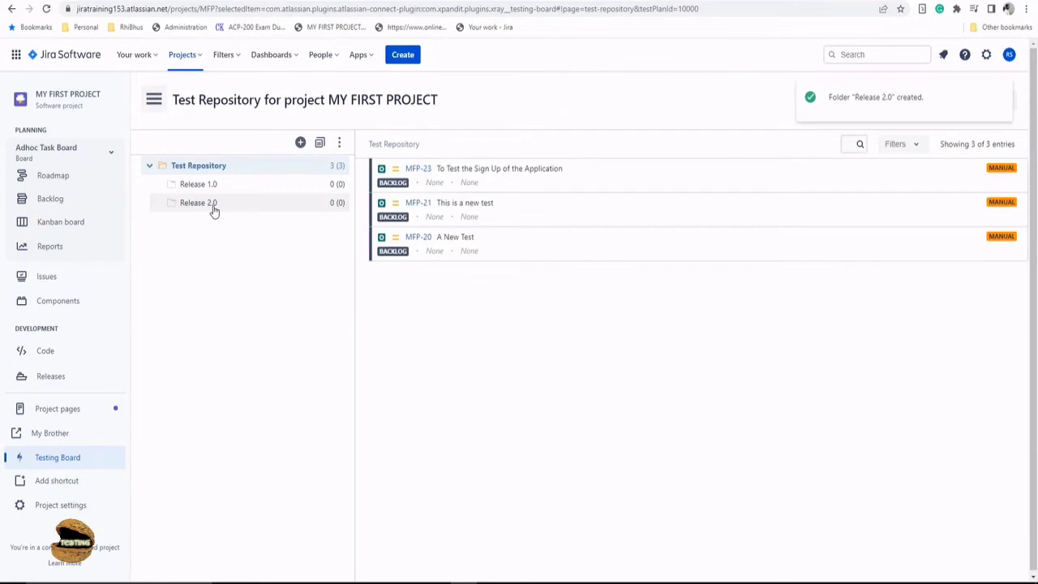
pyautogui.moveTo(181, 214)
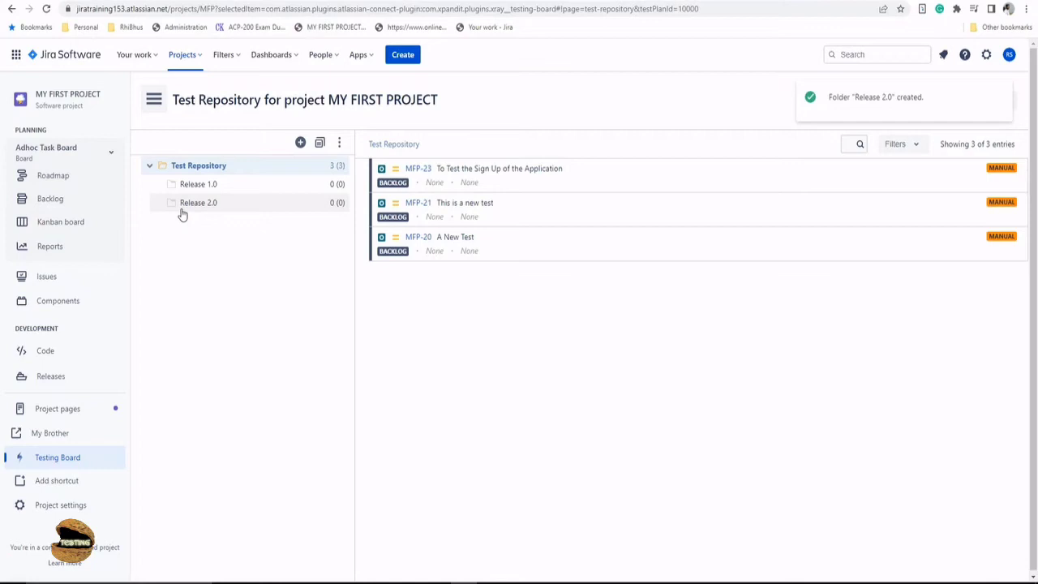
pyautogui.click(198, 185)
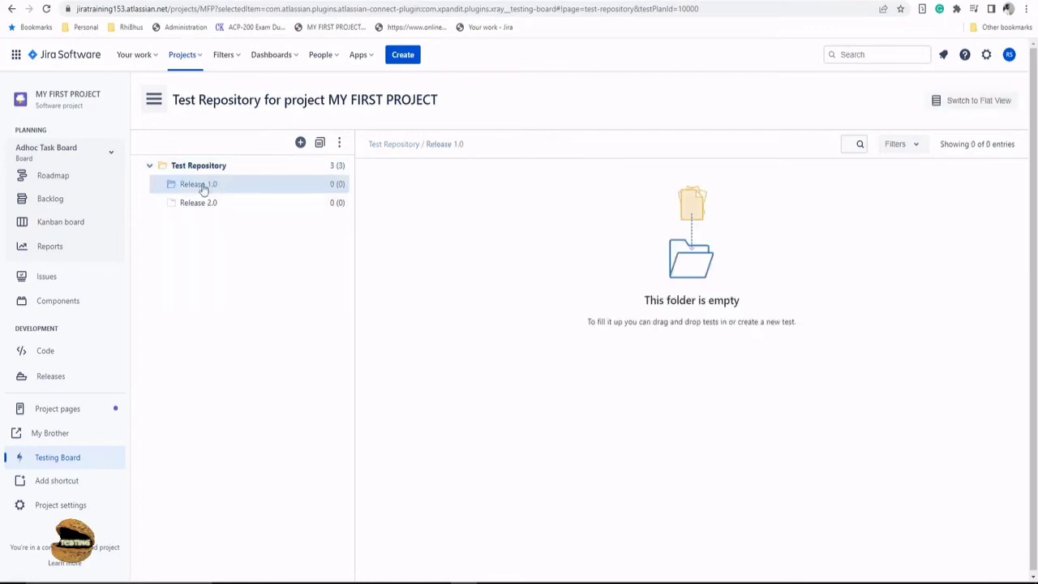
# - Create subfolders 'Sprint 1' and 'Sprint 2' inside Release 1.0 and select Sprint 1
pyautogui.click(300, 143)
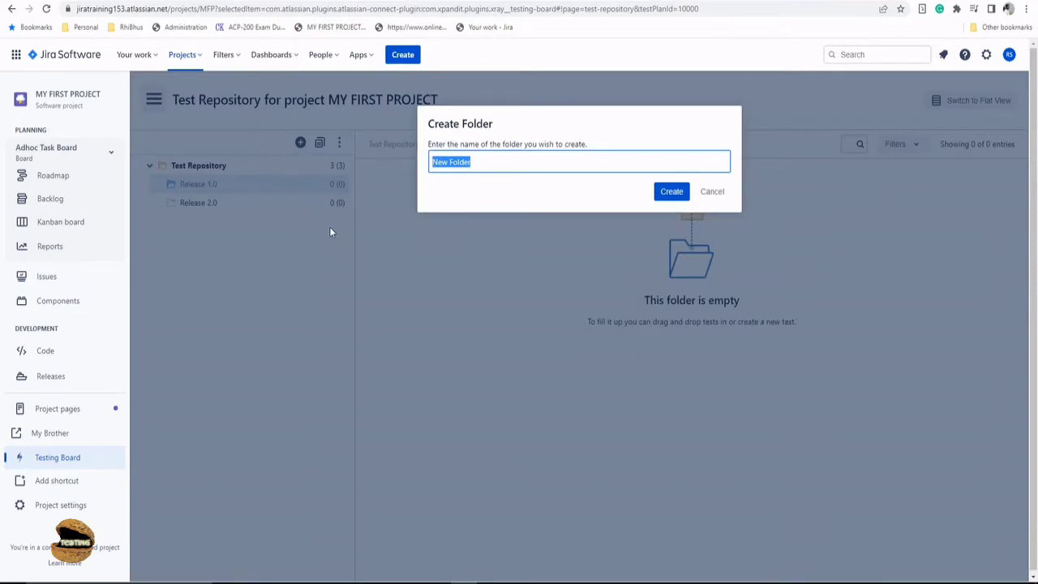
pyautogui.write('Sprint 1')
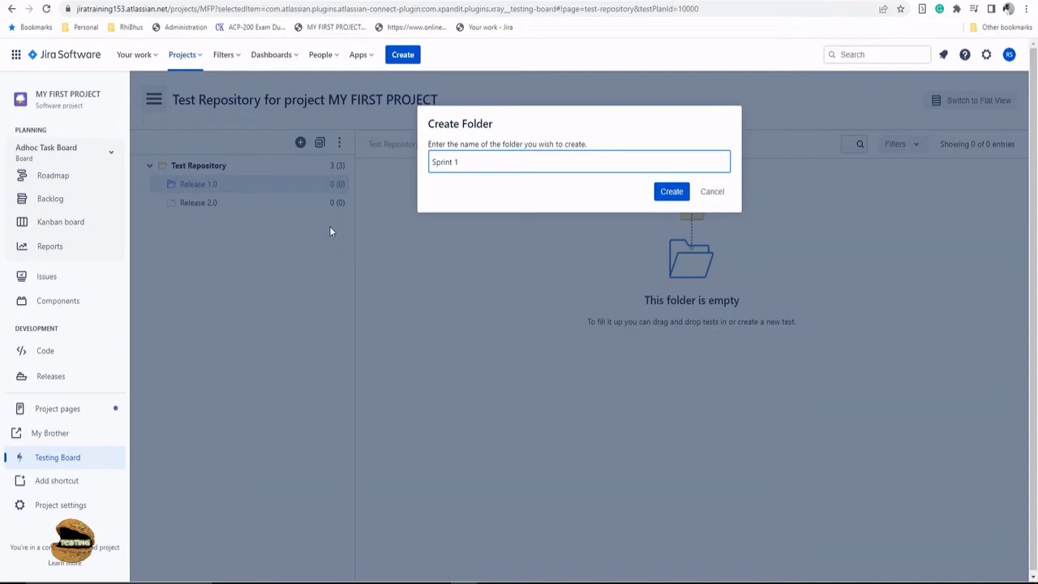
pyautogui.click(671, 192)
pyautogui.write('Sprint')
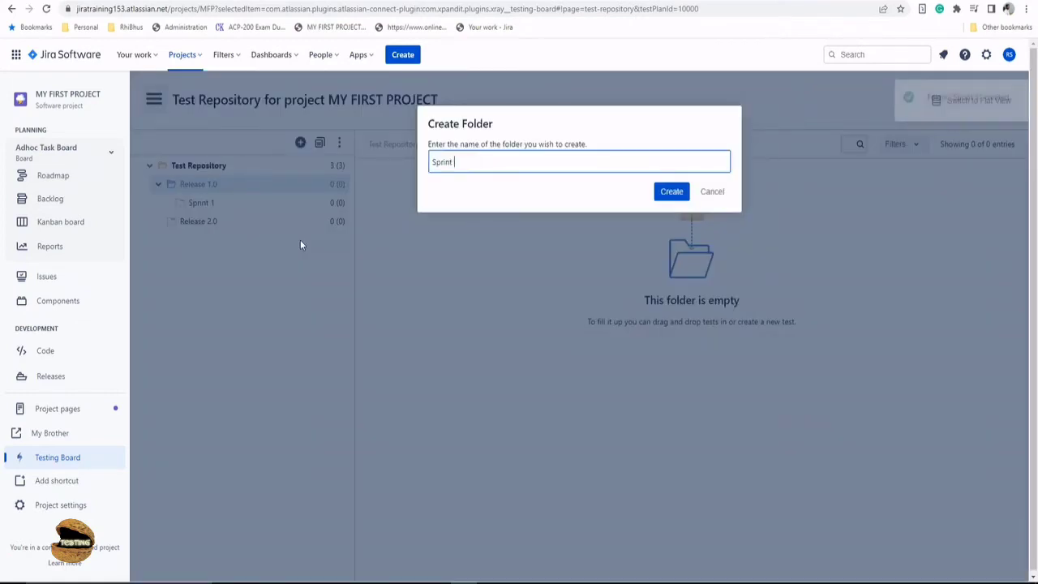
pyautogui.click(671, 191)
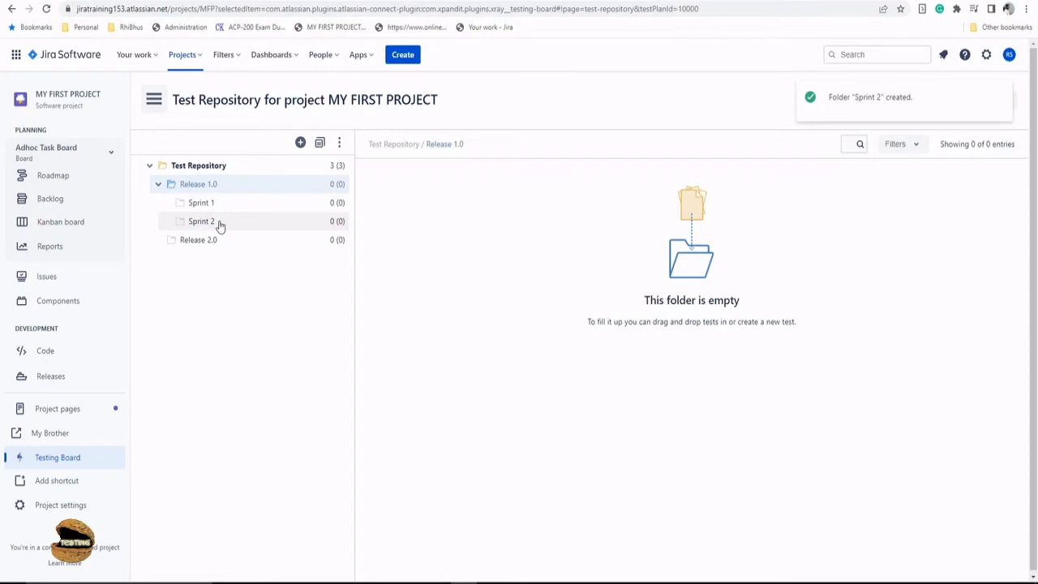
pyautogui.click(201, 203)
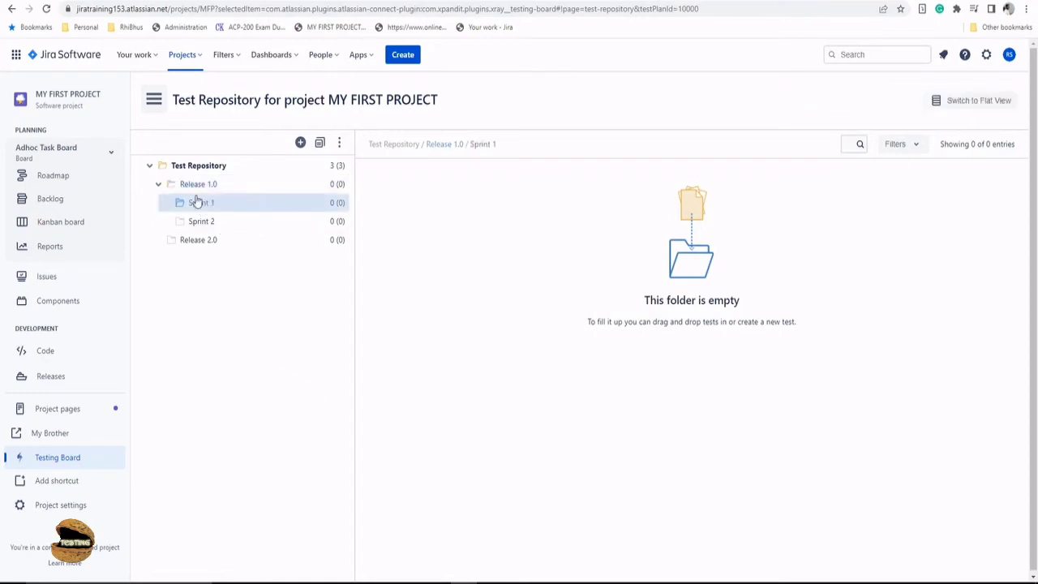
# - Create 'Unit Tests' and 'Interface Tests' subfolders inside Sprint 1
pyautogui.rightClick(201, 202)
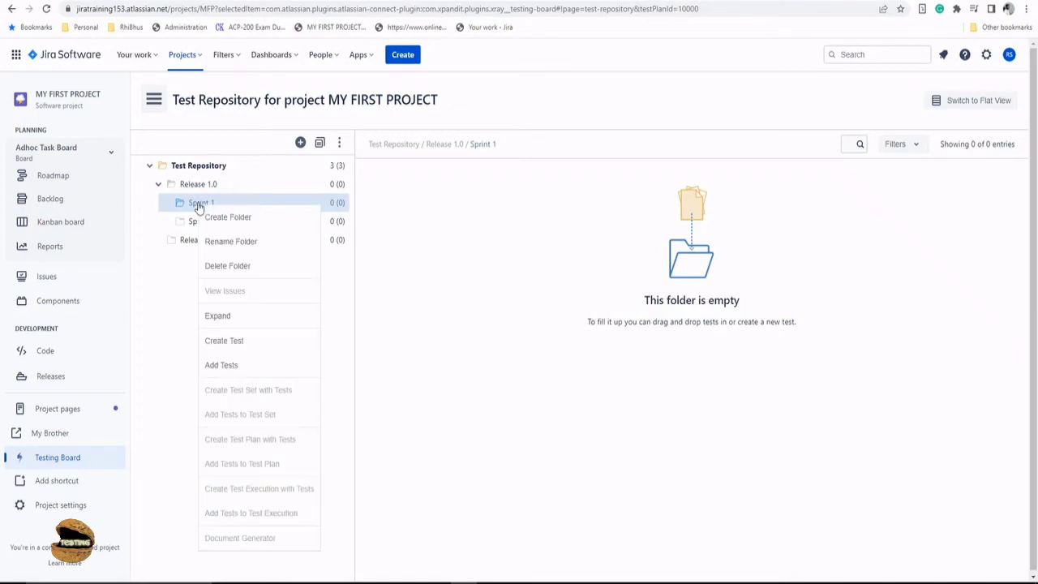
pyautogui.moveTo(214, 210)
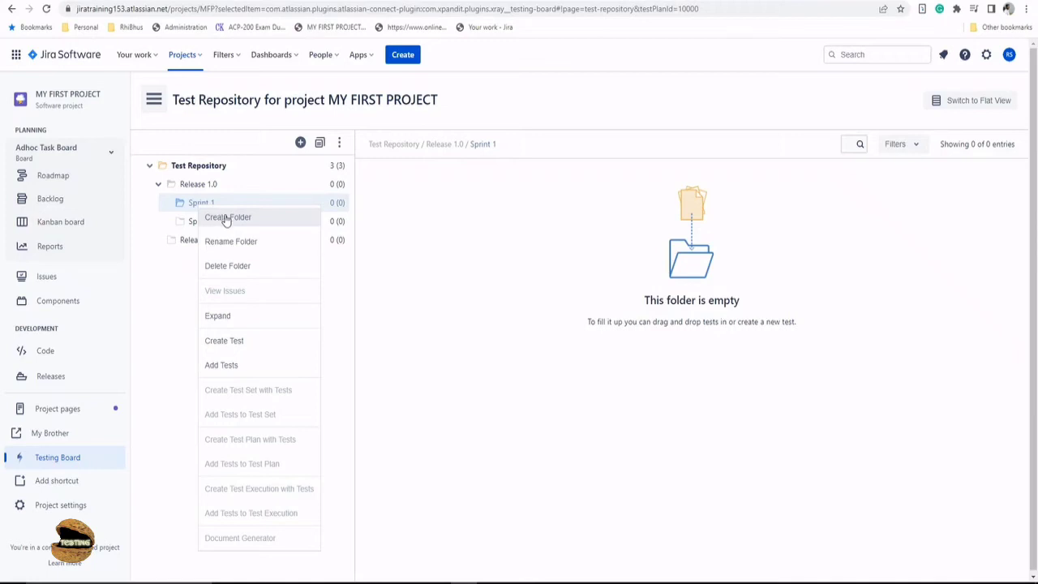
pyautogui.click(227, 217)
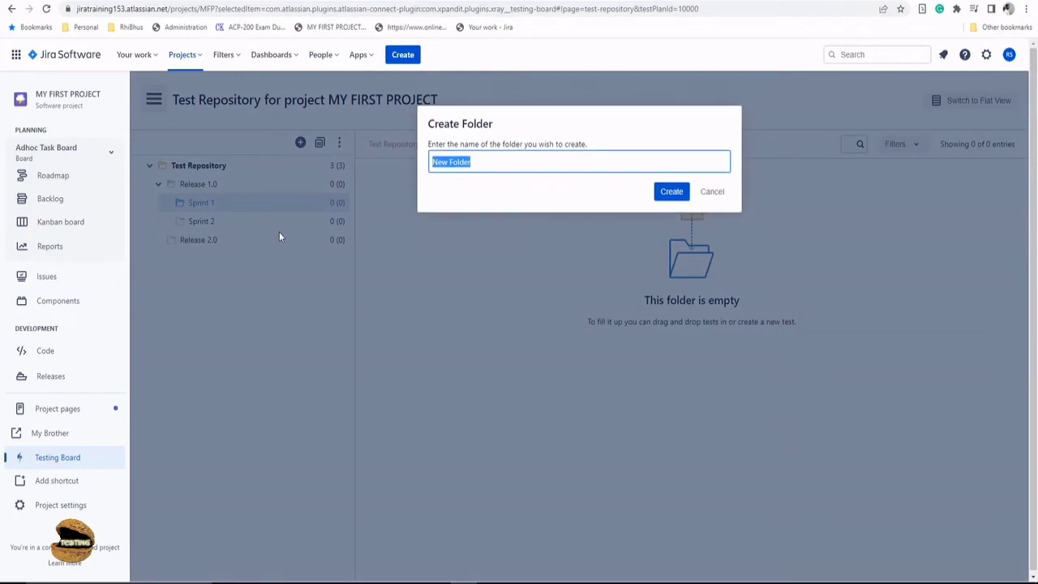
pyautogui.write('Unit 1')
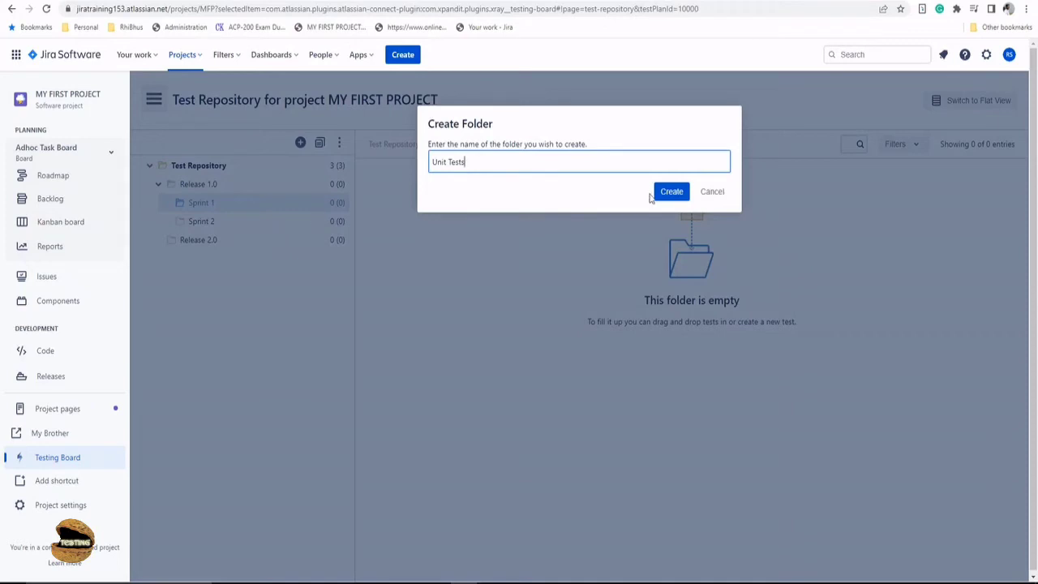
pyautogui.click(672, 191)
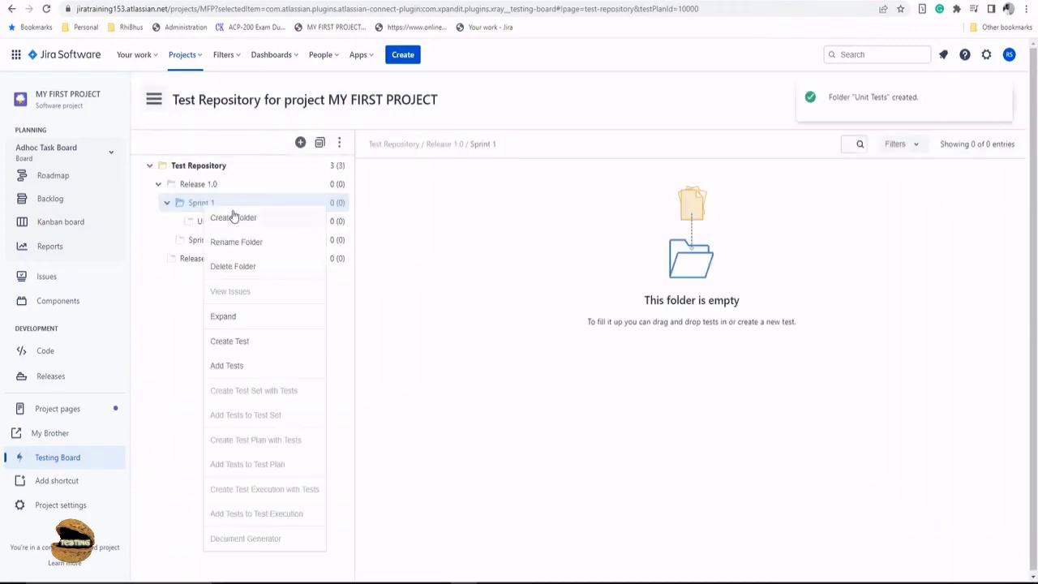
pyautogui.click(234, 217)
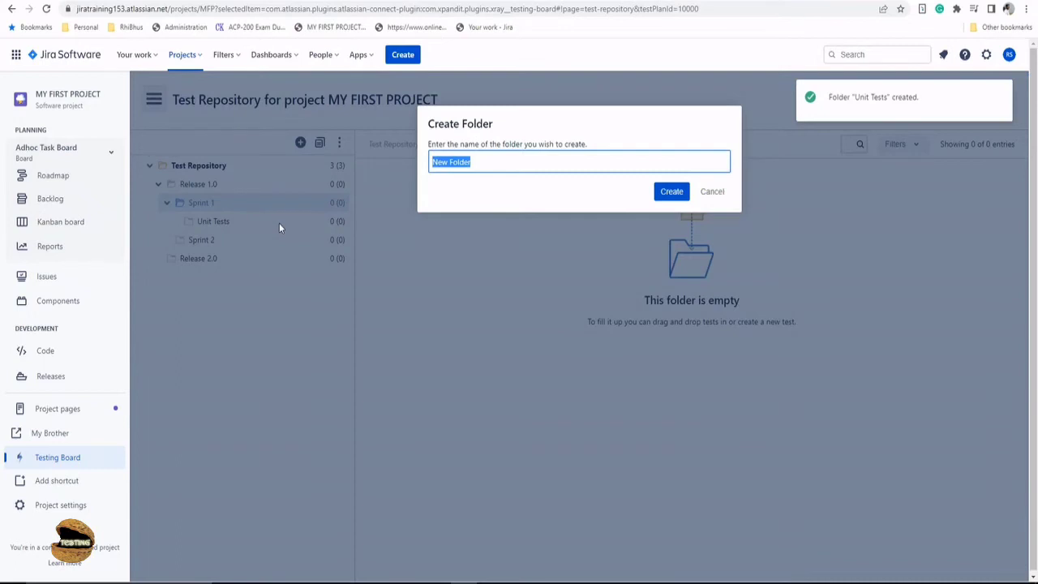
pyautogui.write('Interface Tests')
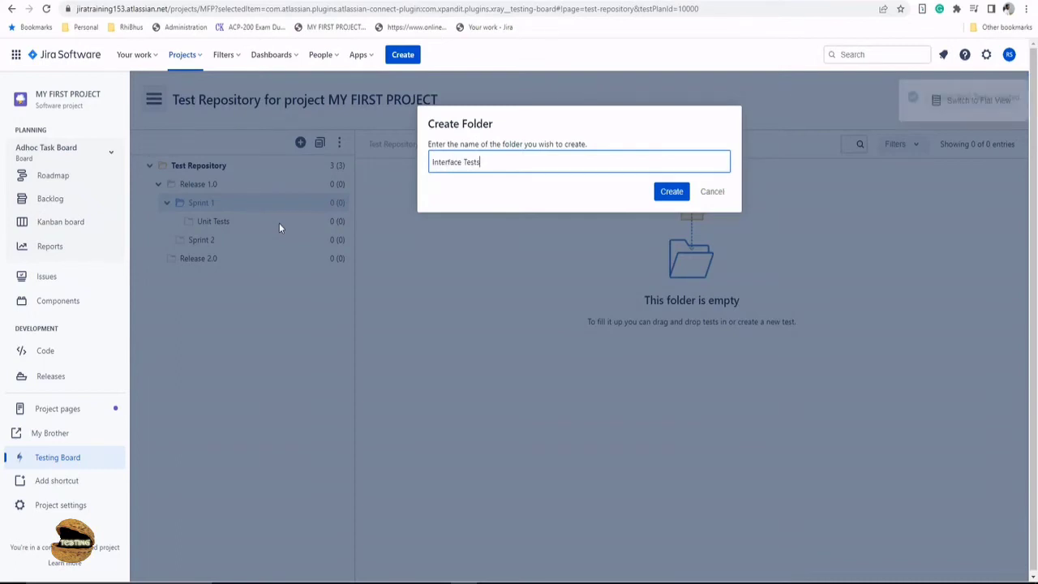
pyautogui.click(671, 191)
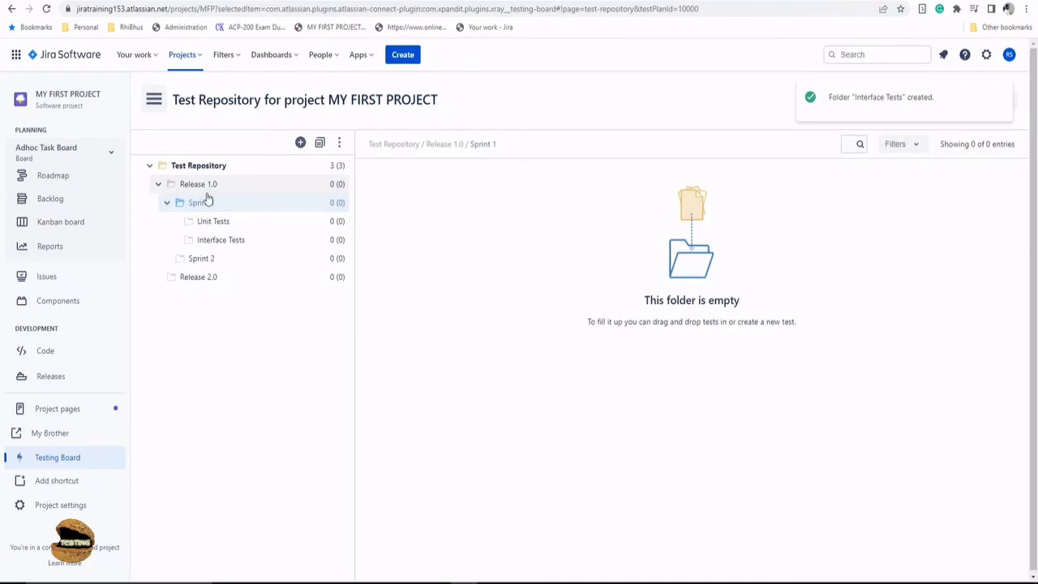
# - Create a third Sprint 1 subfolder named 'Adhoc Tests'
pyautogui.click(300, 143)
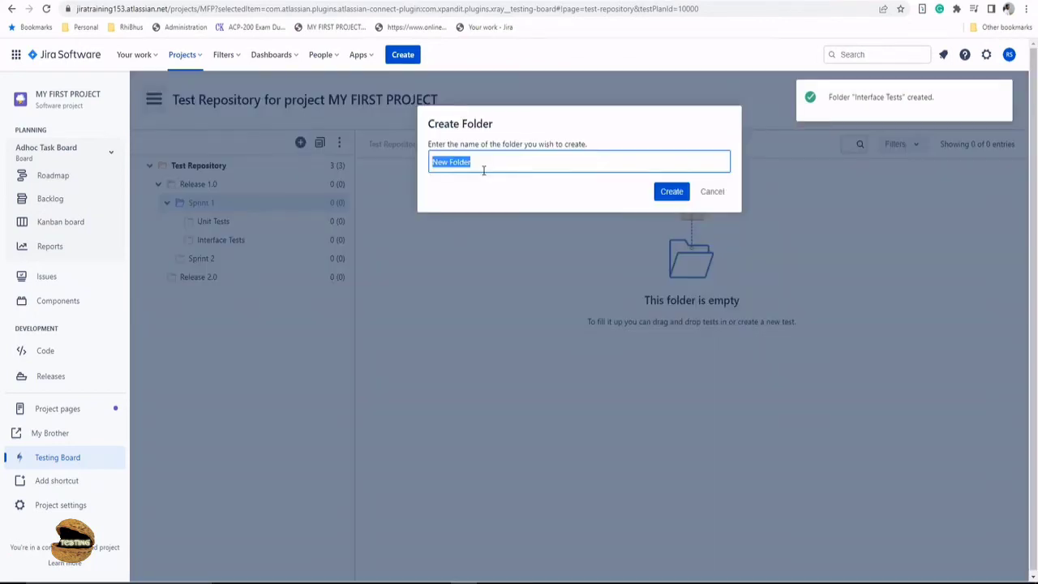
pyautogui.write('Adah')
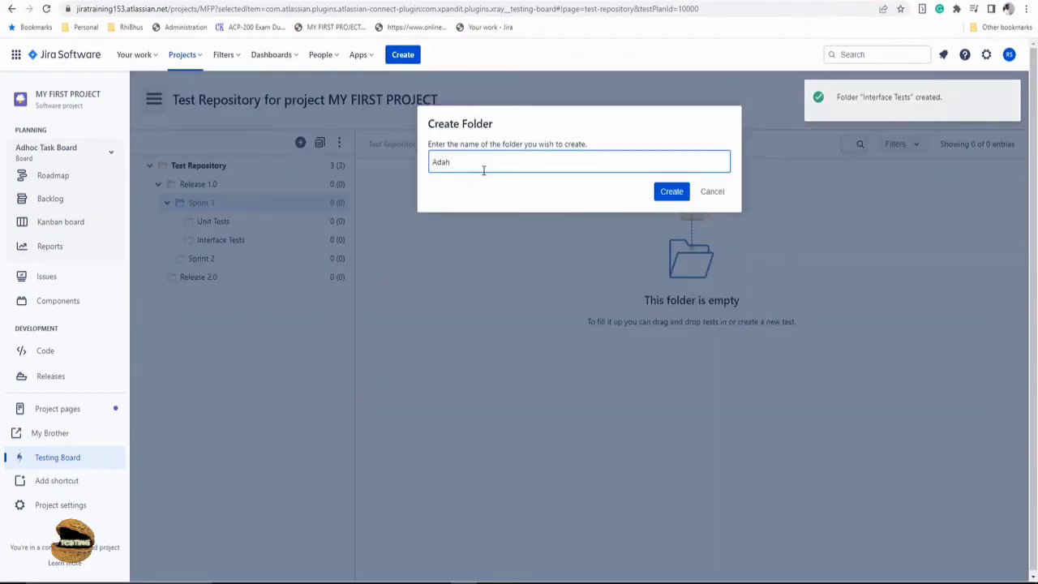
pyautogui.write('Adhac')
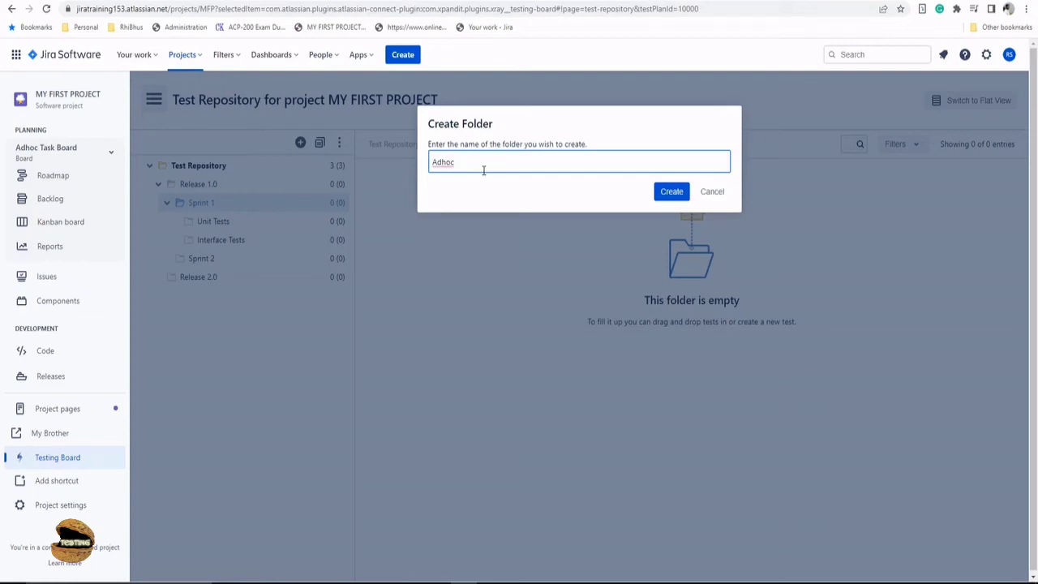
pyautogui.write('Tests')
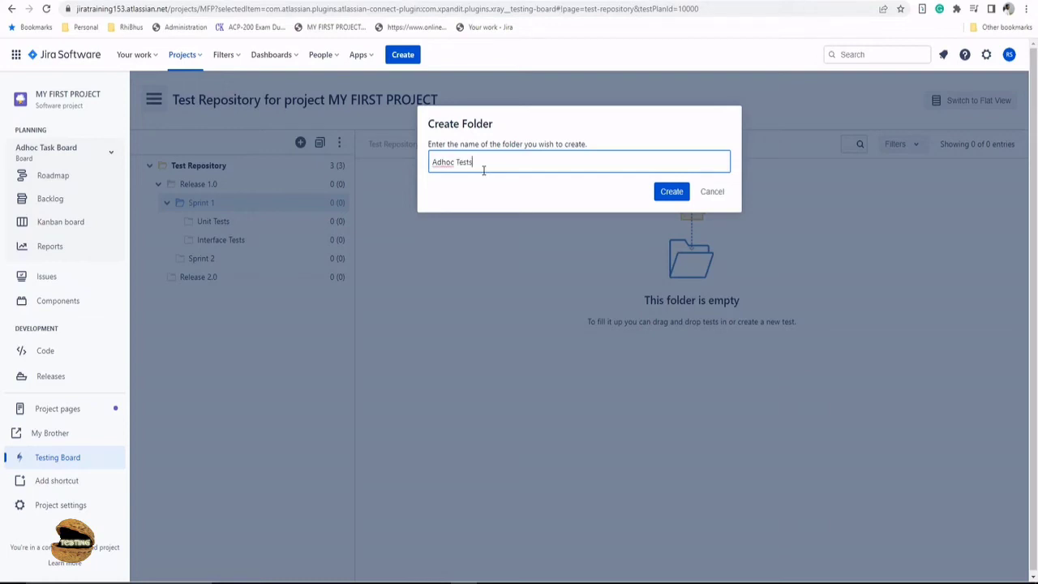
pyautogui.click(671, 191)
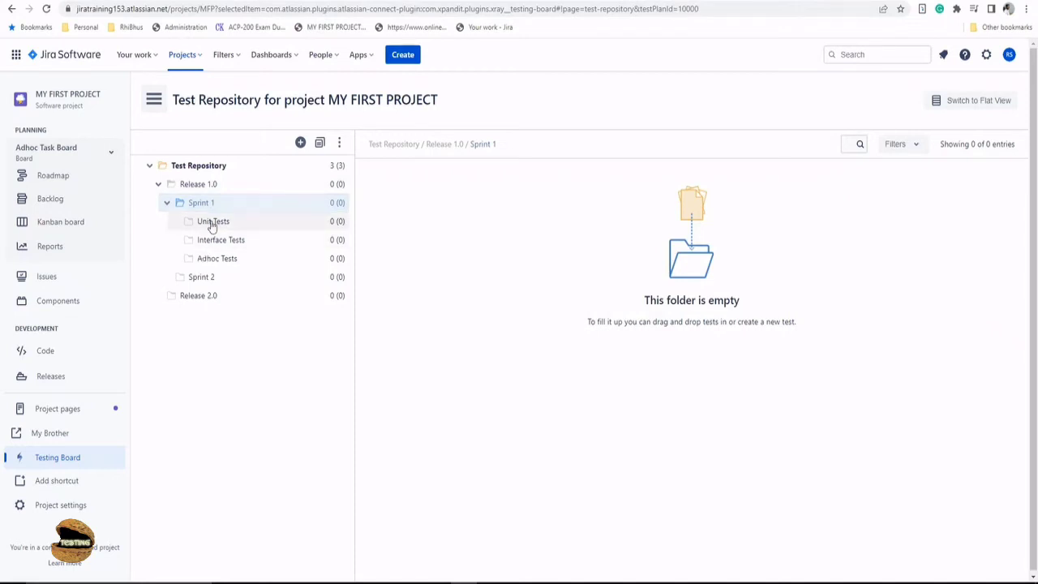
# - Add existing tests MFP-21 and MFP-20 to the Unit Tests folder via Add Tests
pyautogui.click(214, 221)
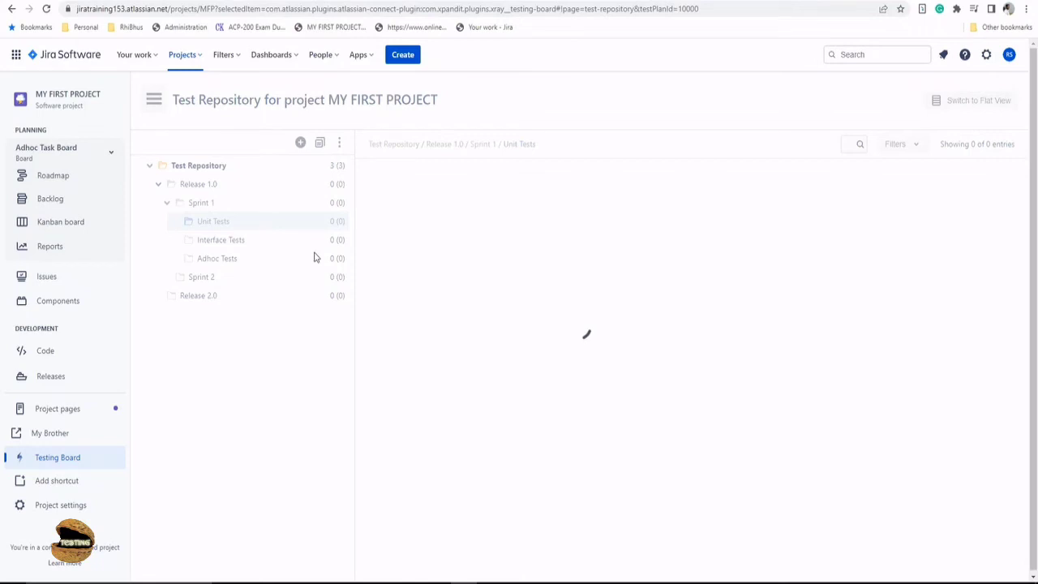
pyautogui.click(214, 221)
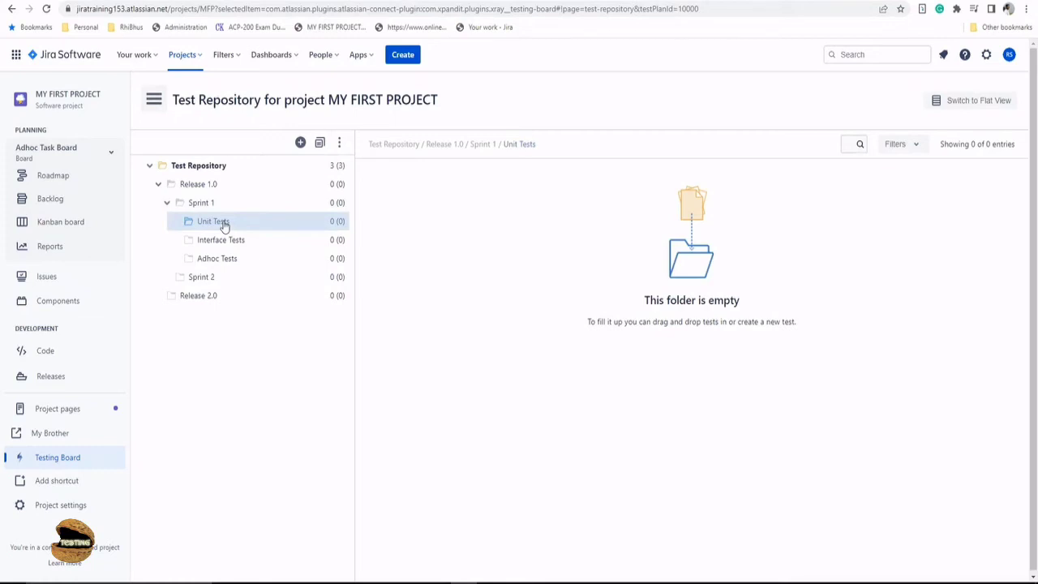
pyautogui.rightClick(214, 221)
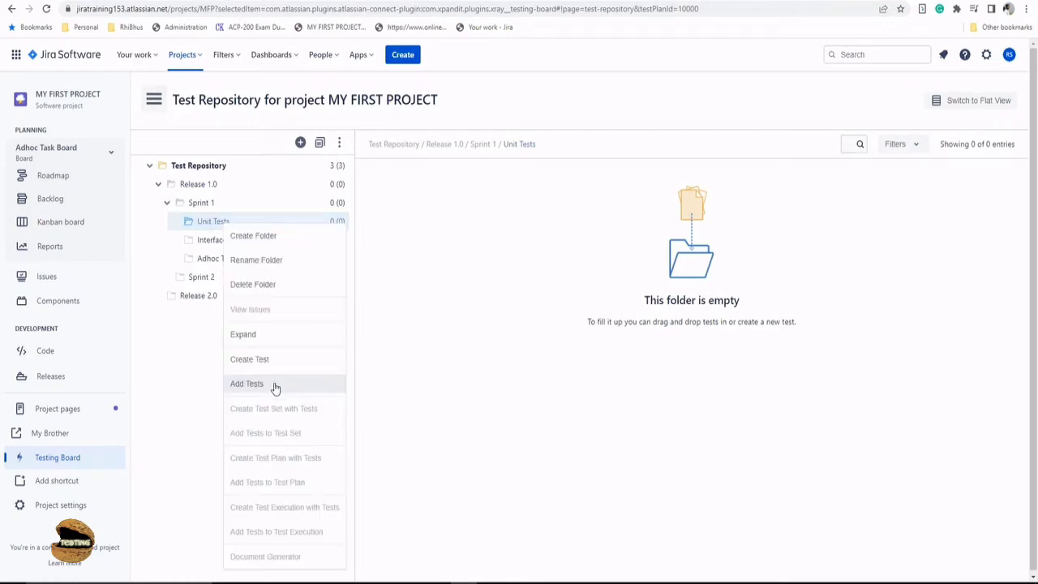
pyautogui.click(246, 383)
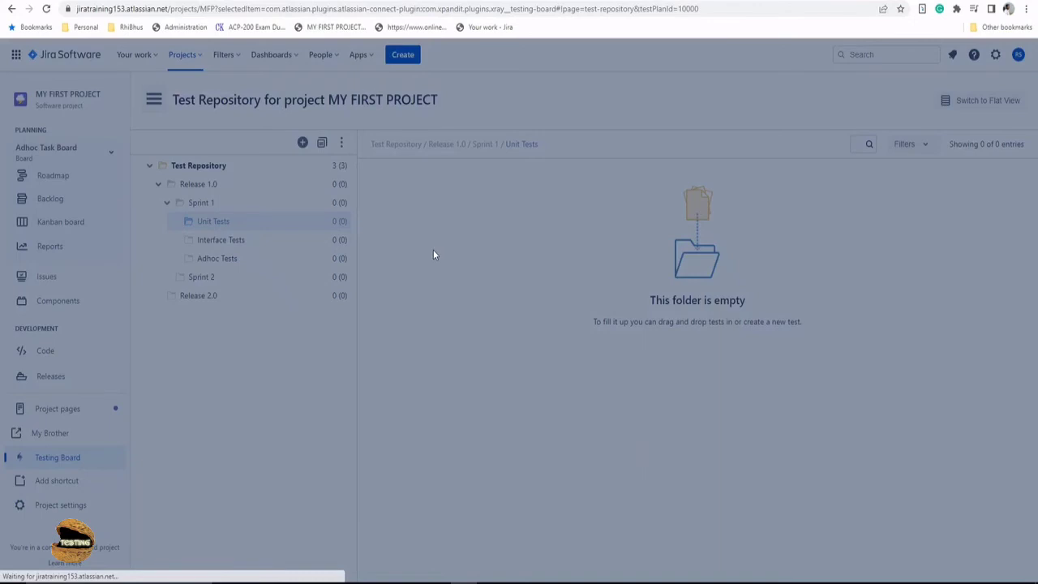
pyautogui.moveTo(633, 201)
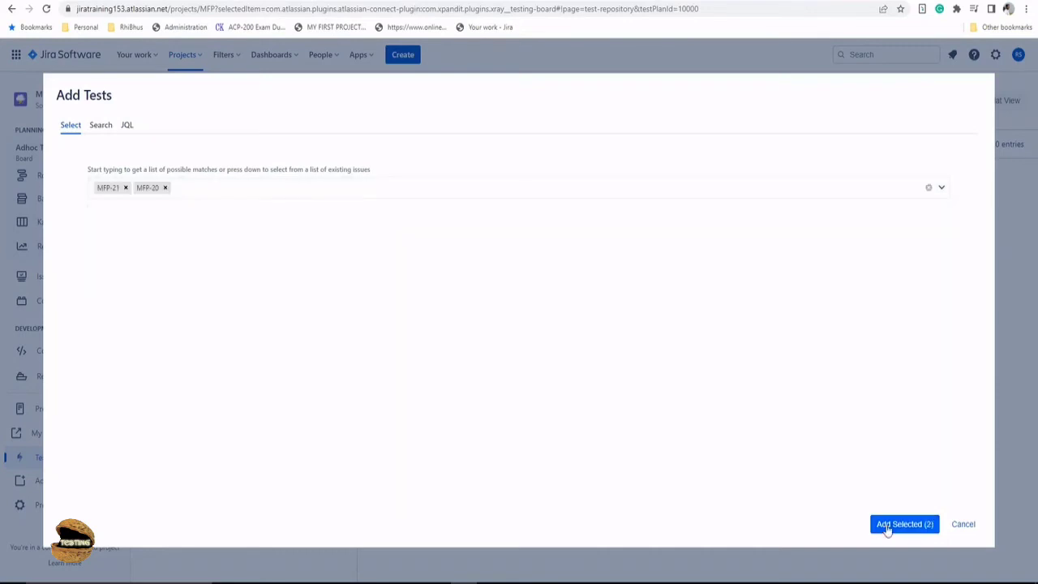
pyautogui.click(905, 524)
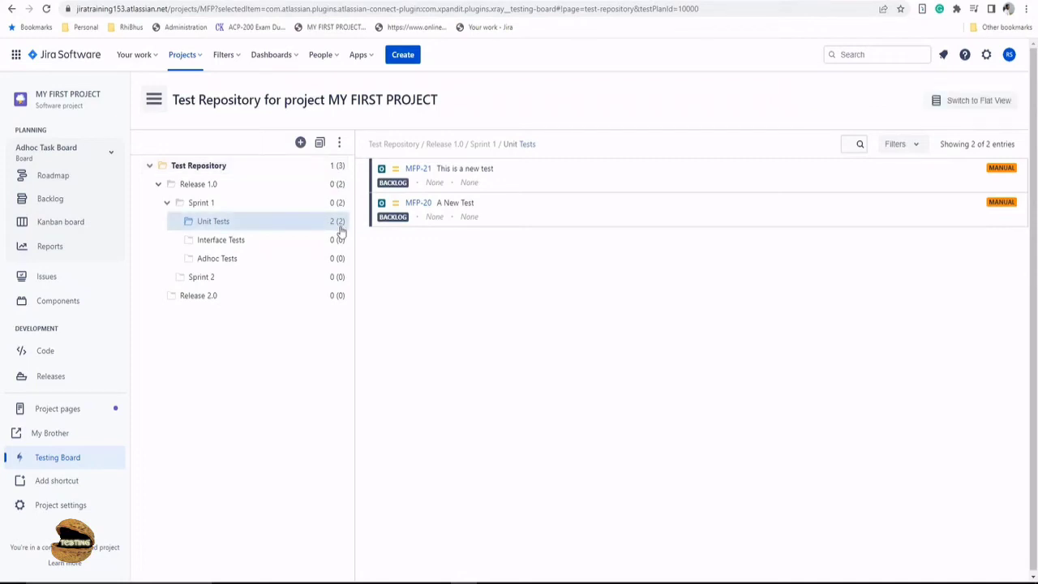
pyautogui.moveTo(474, 322)
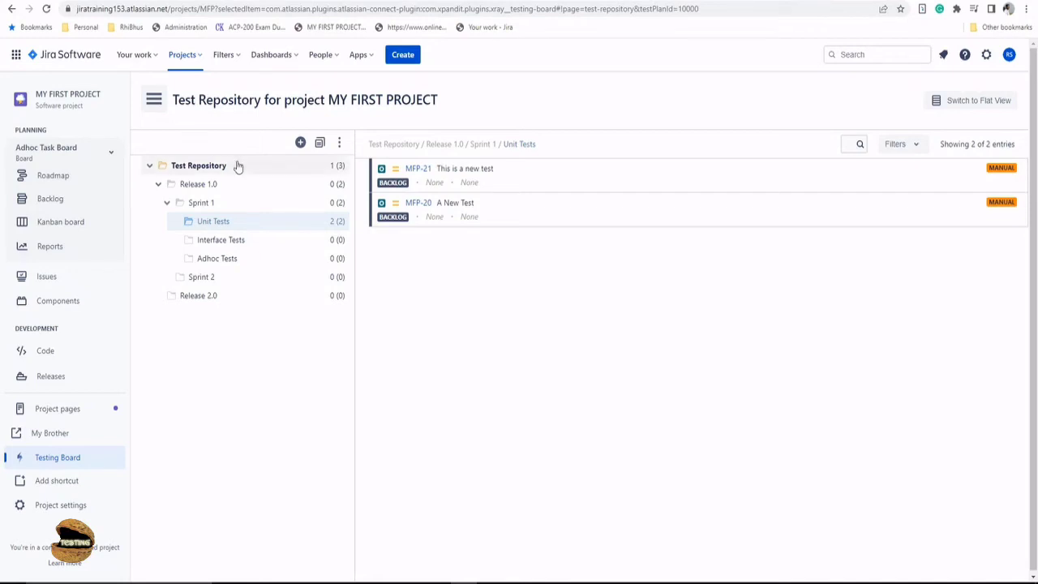
pyautogui.moveTo(237, 167)
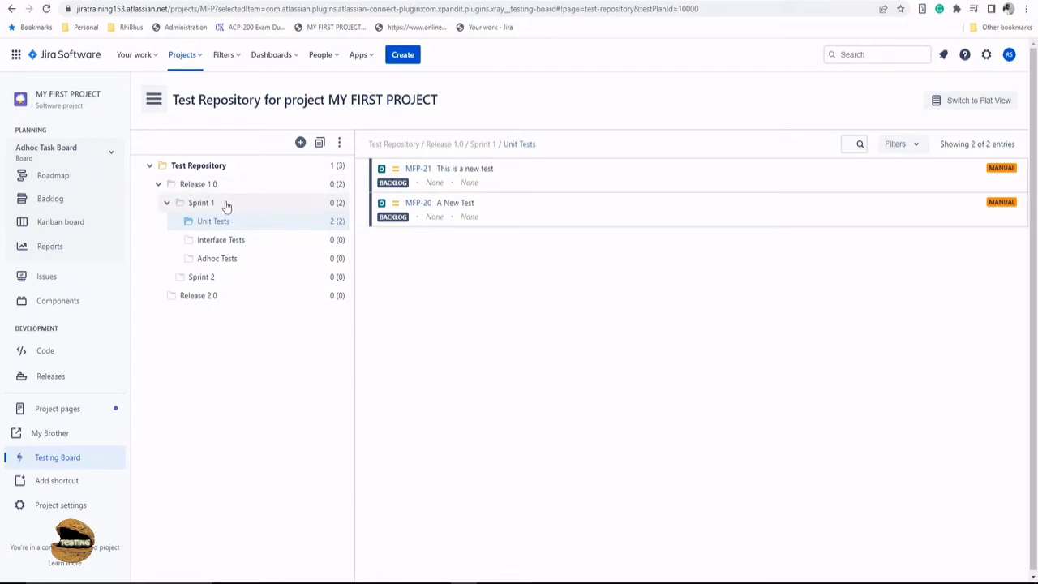
pyautogui.moveTo(331, 220)
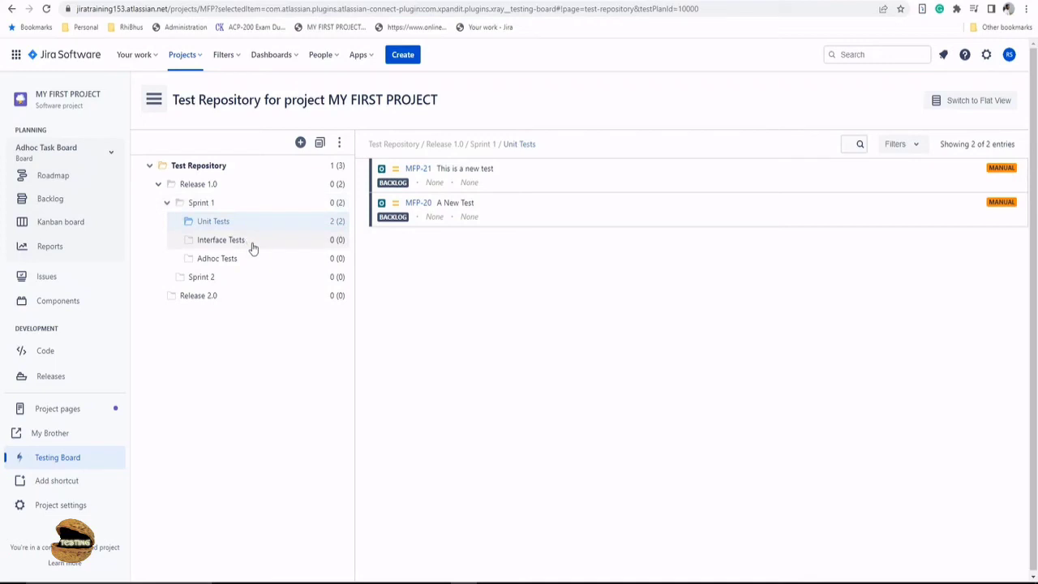
# - Select the still-empty Interface Tests folder in Sprint 1
pyautogui.click(221, 240)
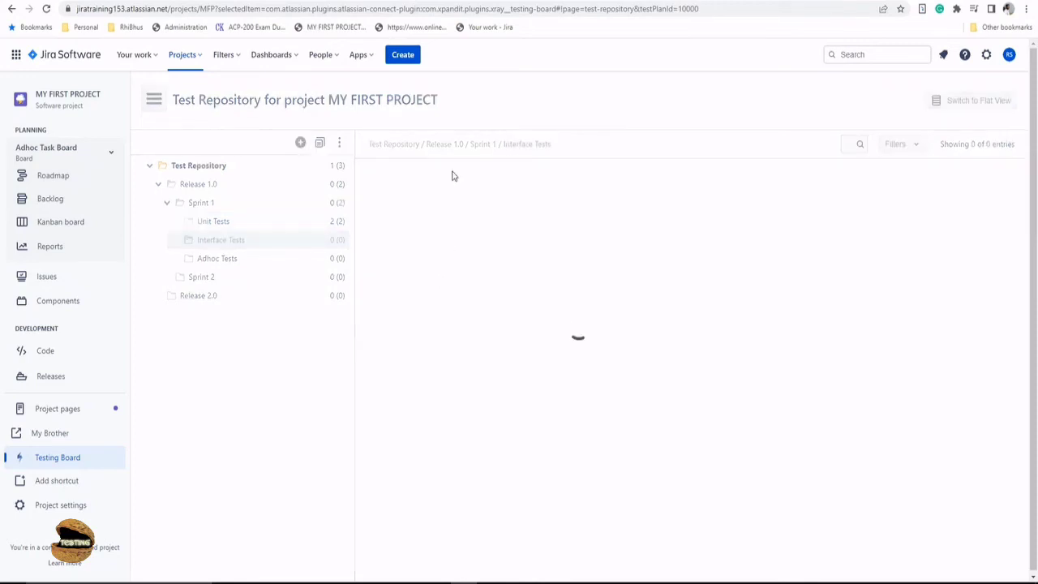
pyautogui.click(220, 240)
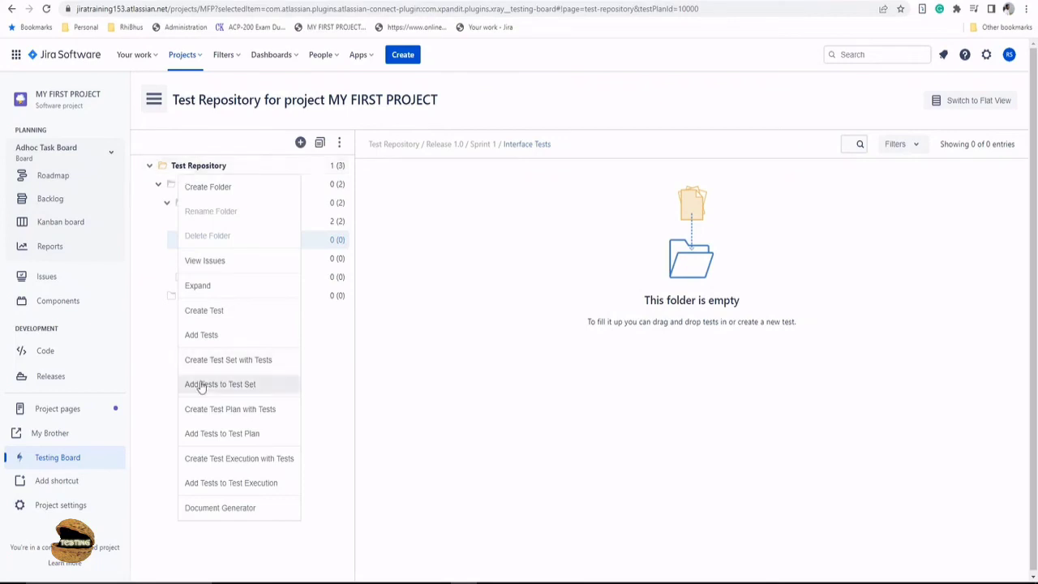
pyautogui.moveTo(219, 390)
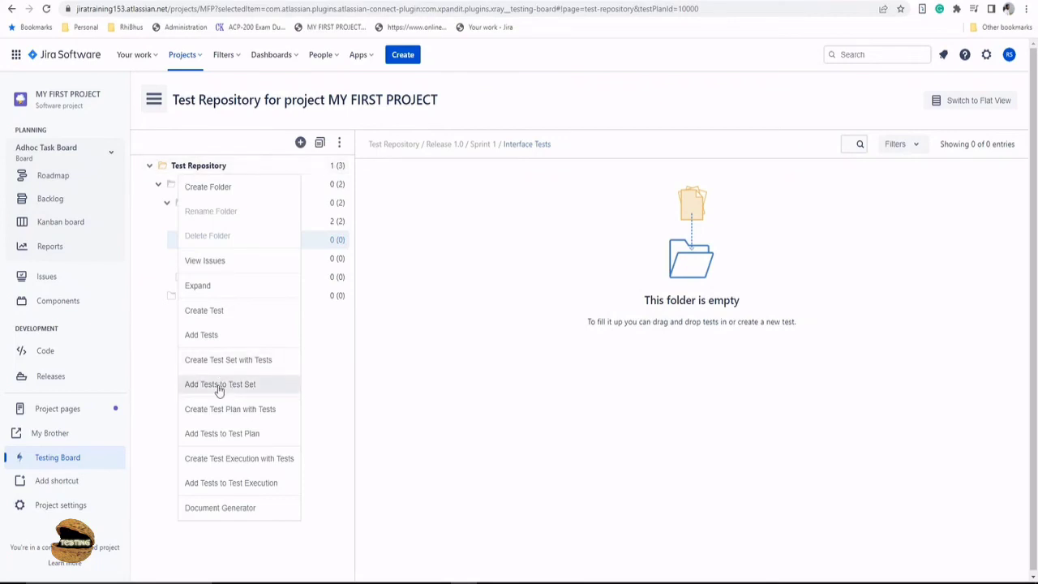
pyautogui.moveTo(230, 430)
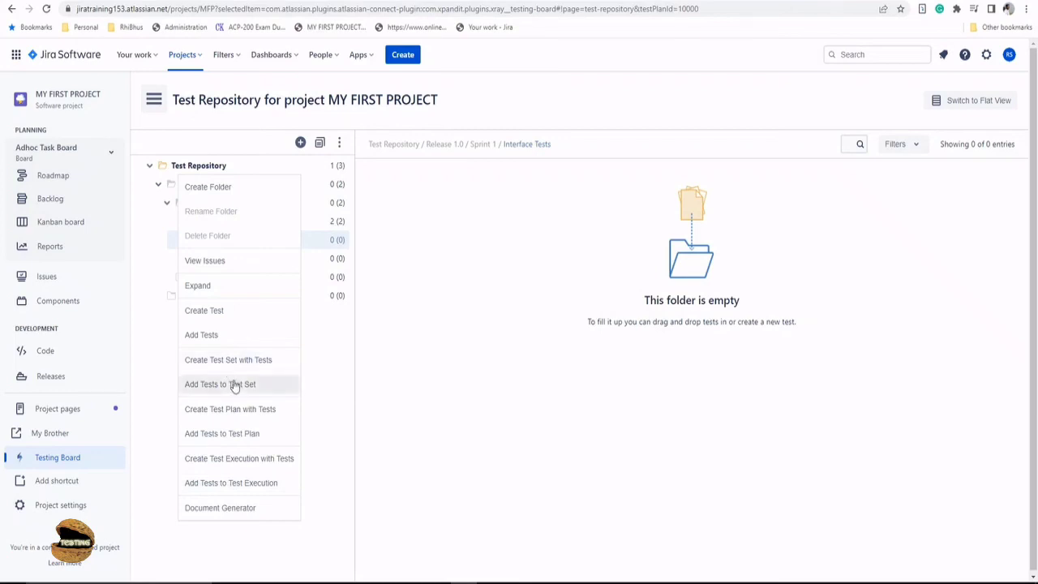
pyautogui.moveTo(235, 487)
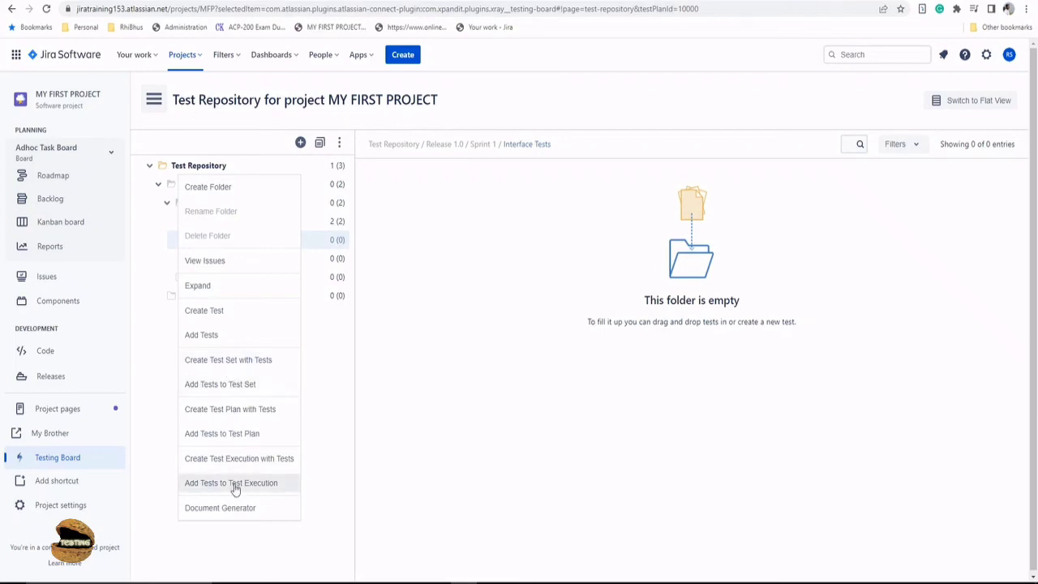
pyautogui.moveTo(414, 68)
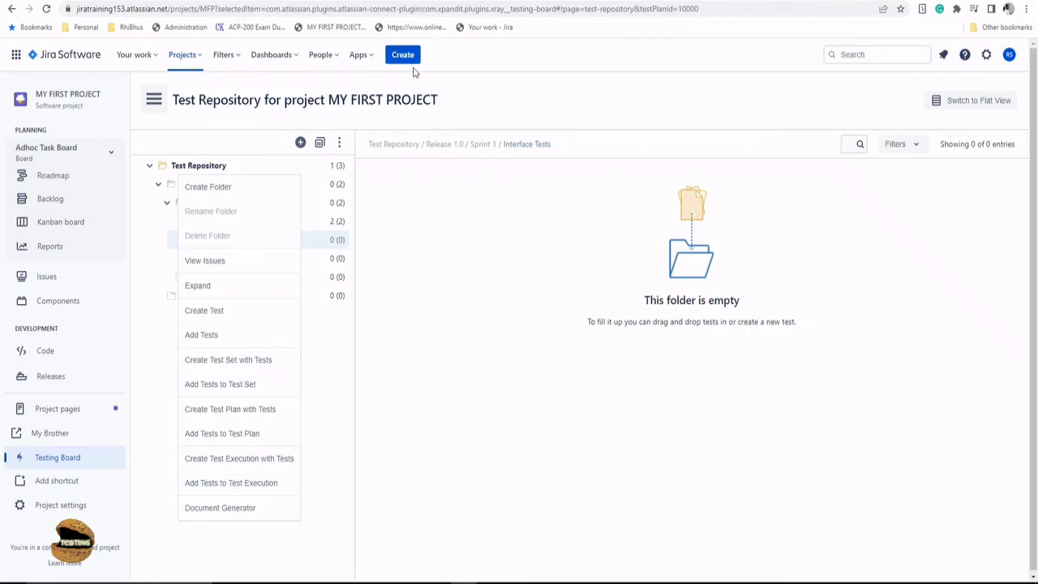
pyautogui.moveTo(220, 433)
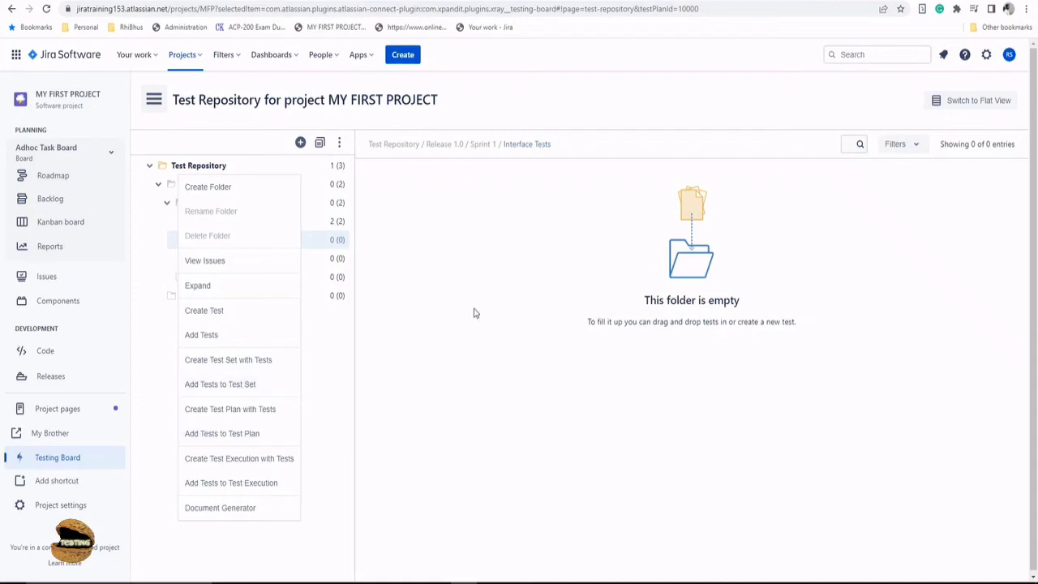
# - Show the test Filters for Interface Tests, viewing Advanced JQL then returning to Basic fields
pyautogui.click(473, 315)
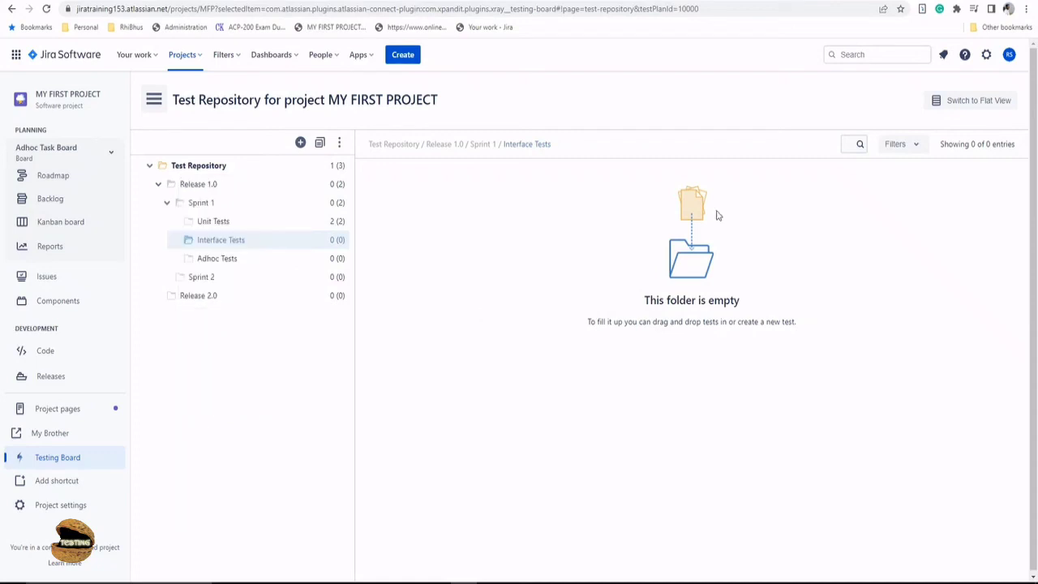
pyautogui.click(895, 143)
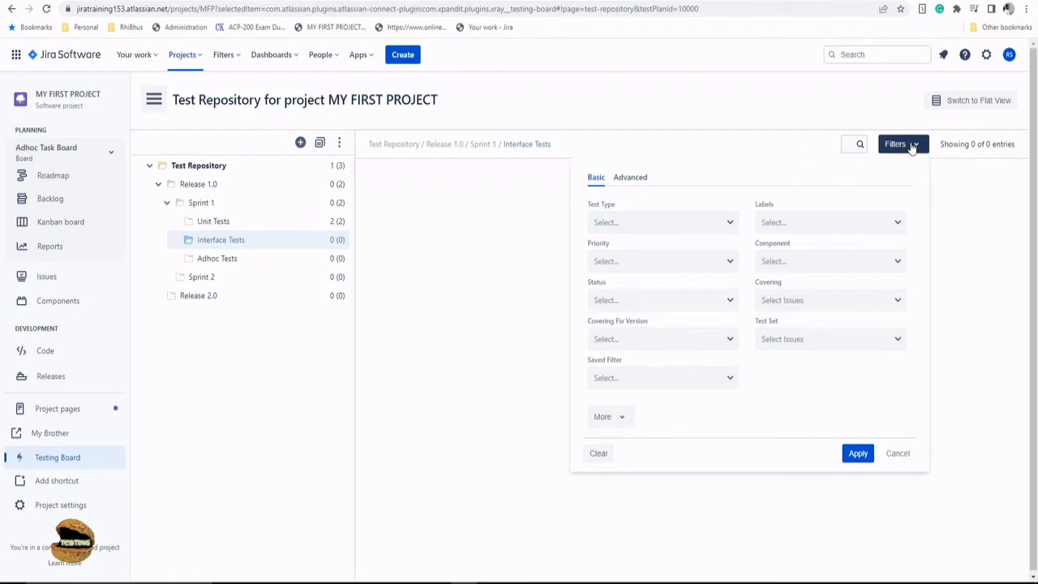
pyautogui.moveTo(820, 172)
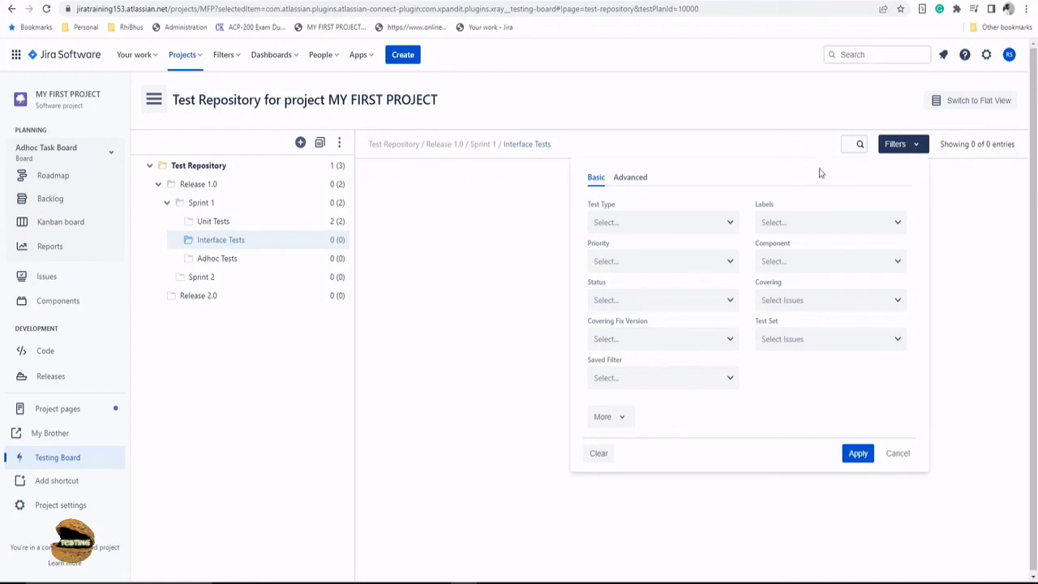
pyautogui.moveTo(717, 261)
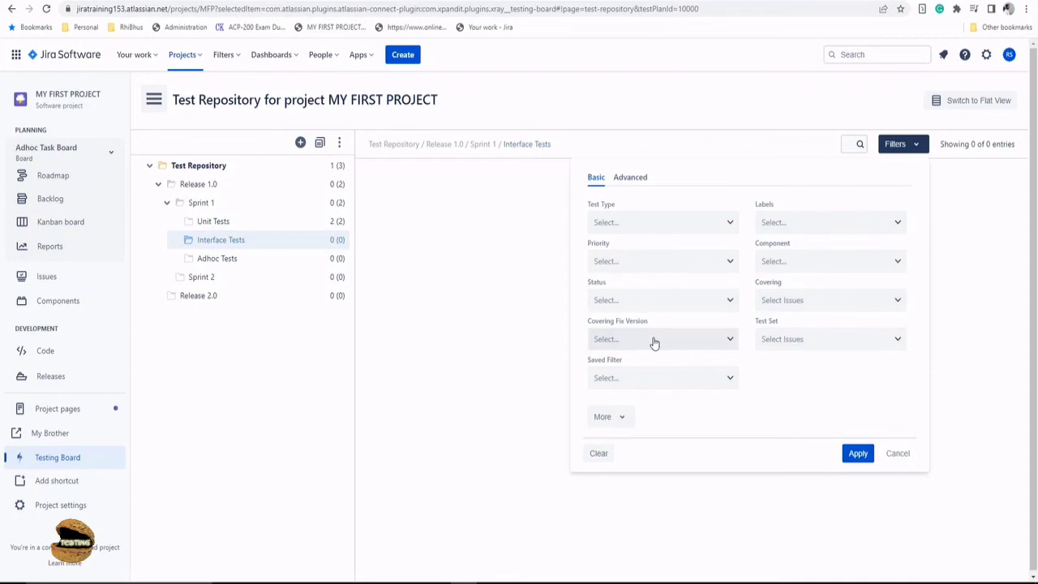
pyautogui.click(639, 177)
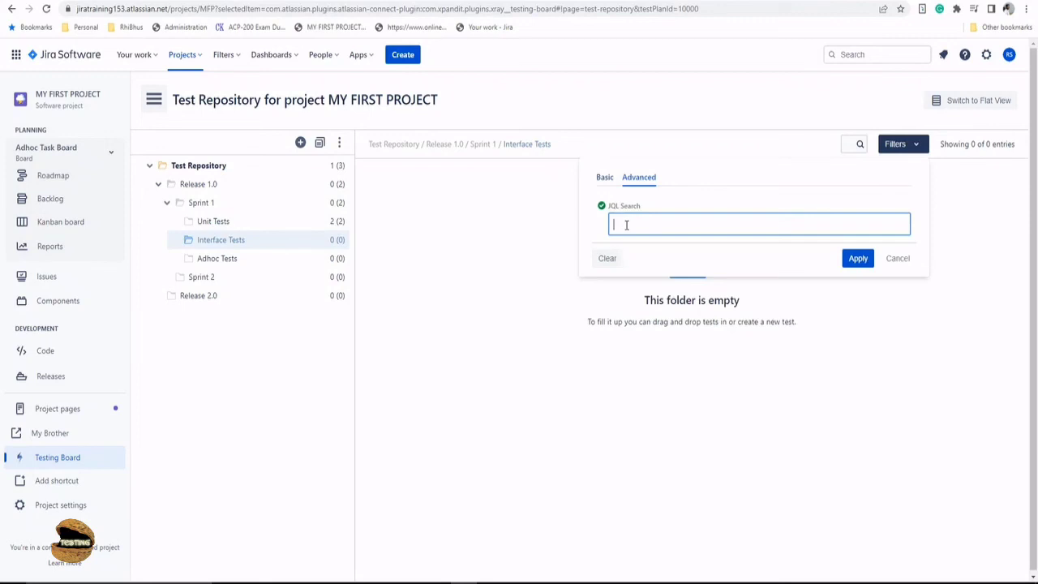
pyautogui.click(603, 177)
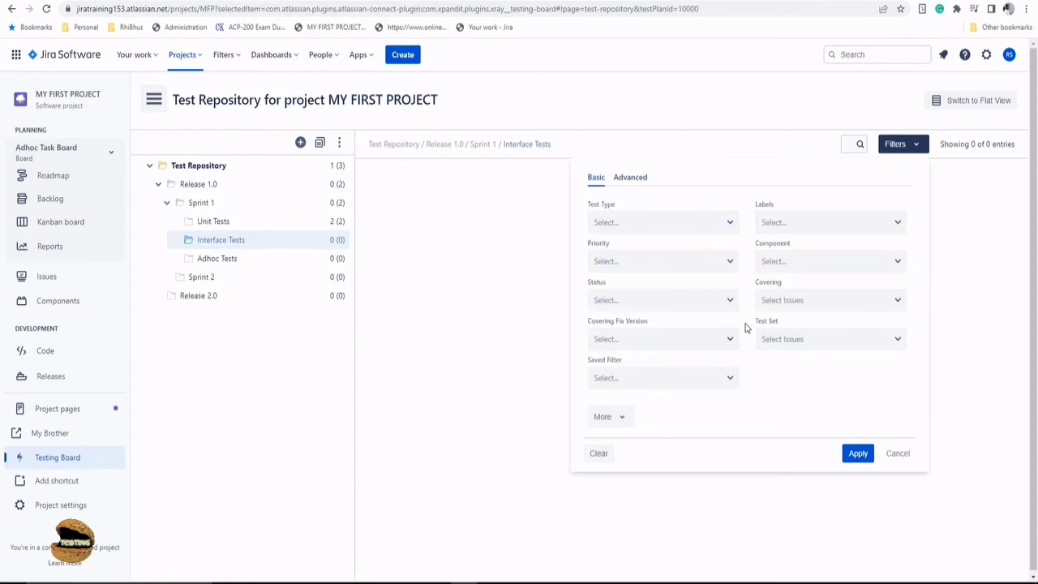